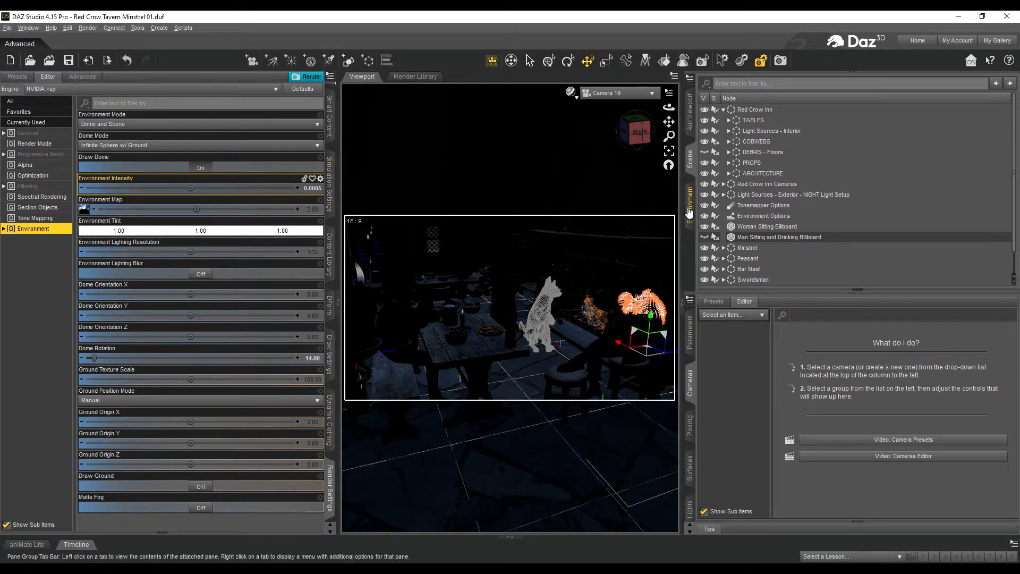
{"action": "mouse_move", "coordinate": [330, 428]}
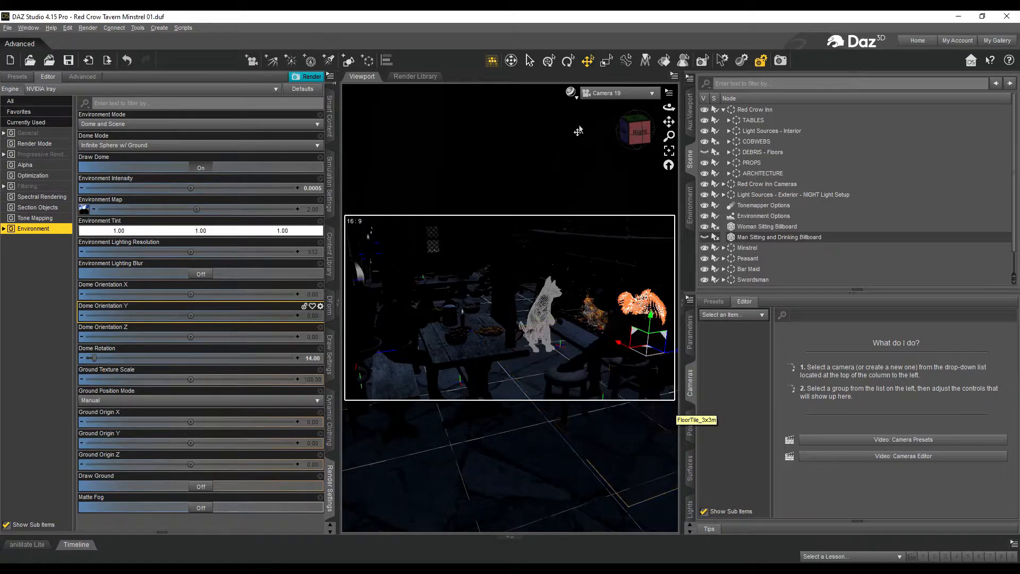
{"action": "mouse_move", "coordinate": [699, 466]}
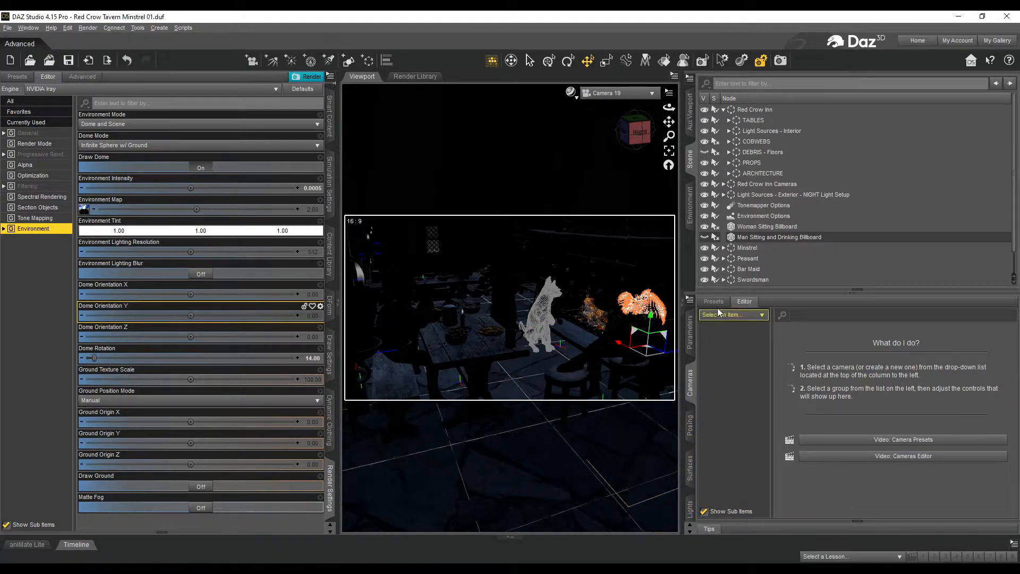
Step: Select Camera 19 so its Headlamp properties appear in the Cameras pane
{"action": "left_click", "coordinate": [733, 315]}
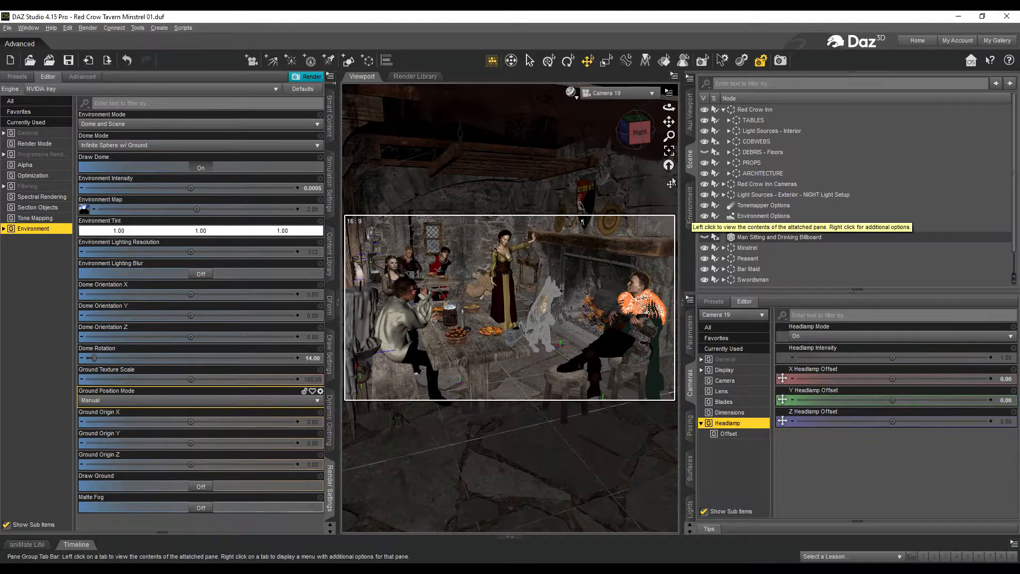
Step: Switch the viewport to Camera 19 (2) and move in close to the wooden beam
{"action": "left_click", "coordinate": [652, 94]}
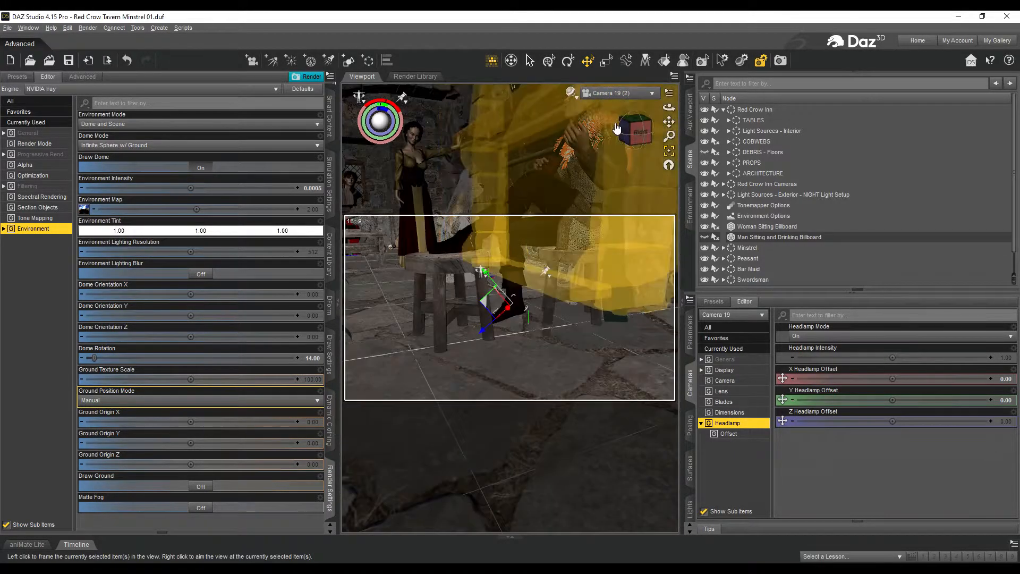
{"action": "left_click", "coordinate": [635, 131]}
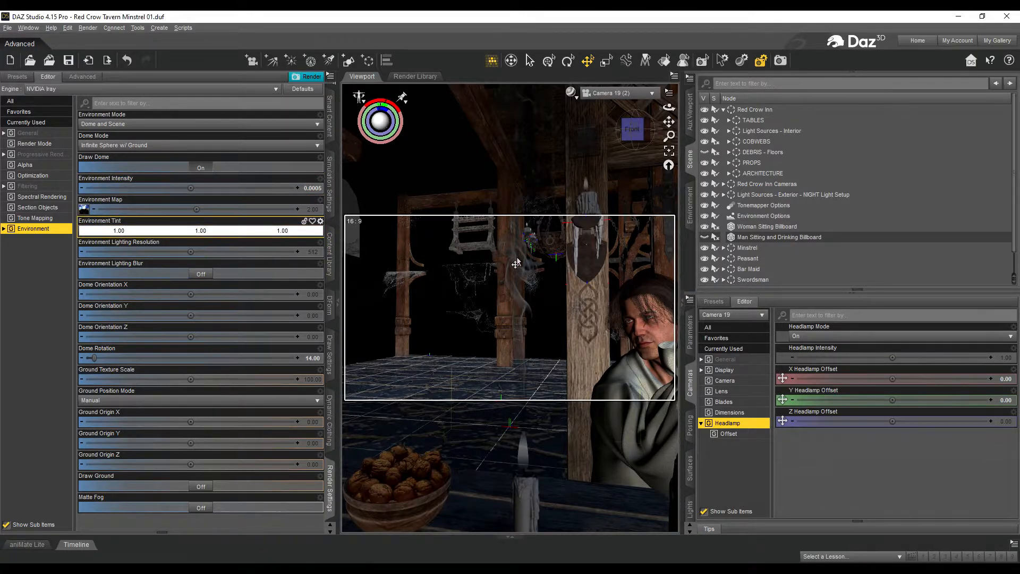
{"action": "mouse_move", "coordinate": [572, 94]}
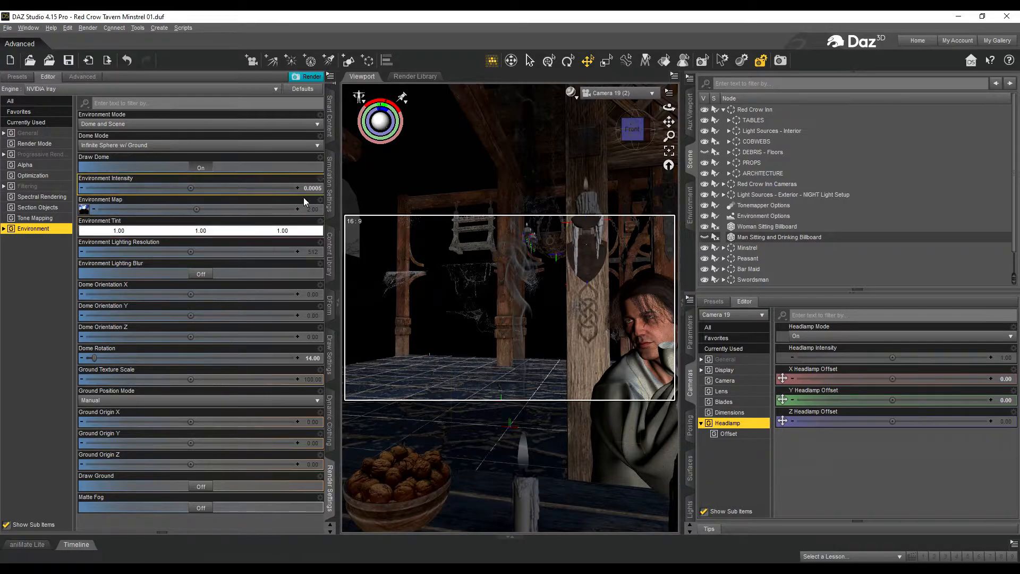
{"action": "mouse_move", "coordinate": [110, 191]}
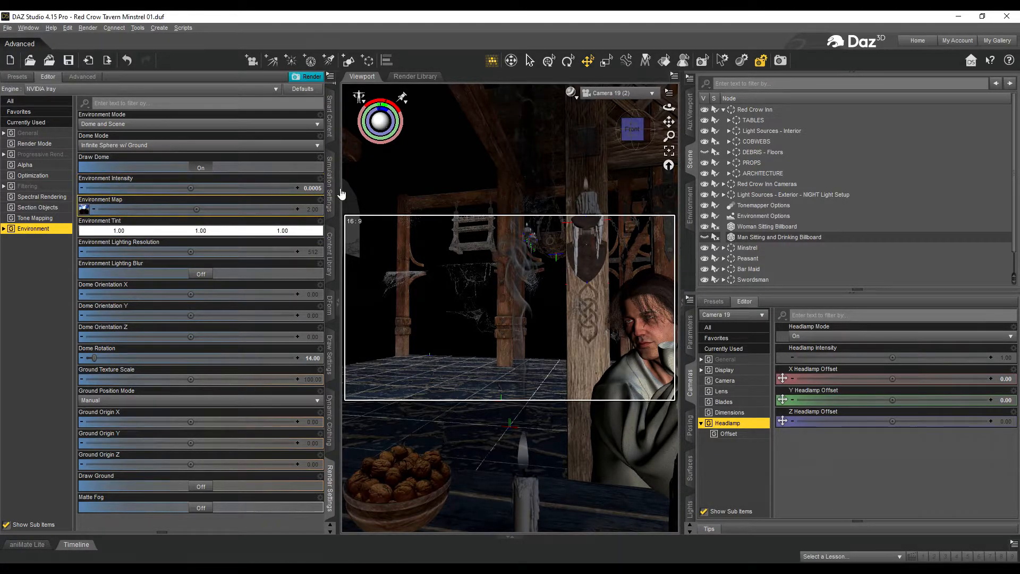
{"action": "mouse_move", "coordinate": [612, 85]}
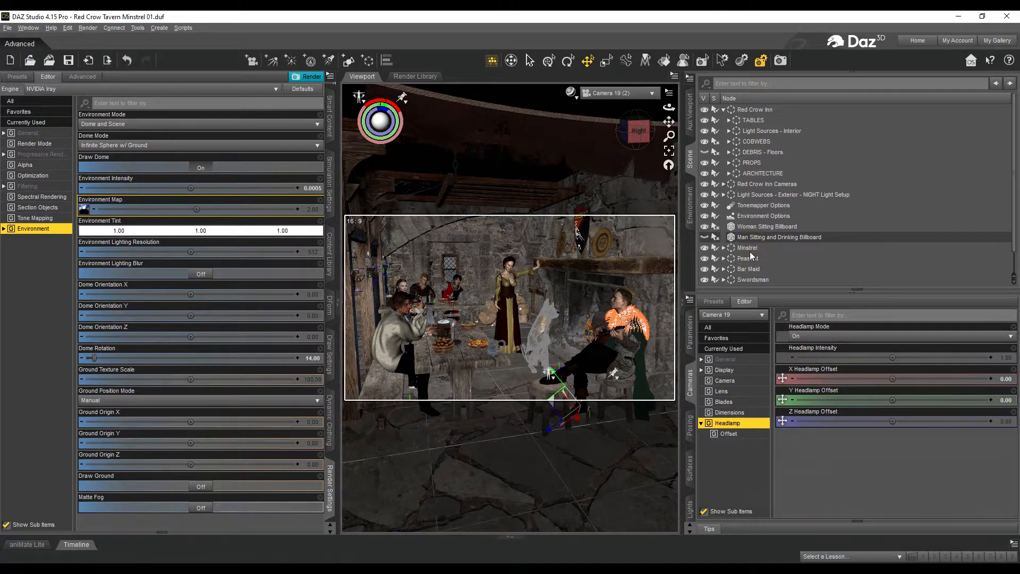
Step: Select the Minstrel figure in the Scene pane
{"action": "left_click", "coordinate": [748, 248]}
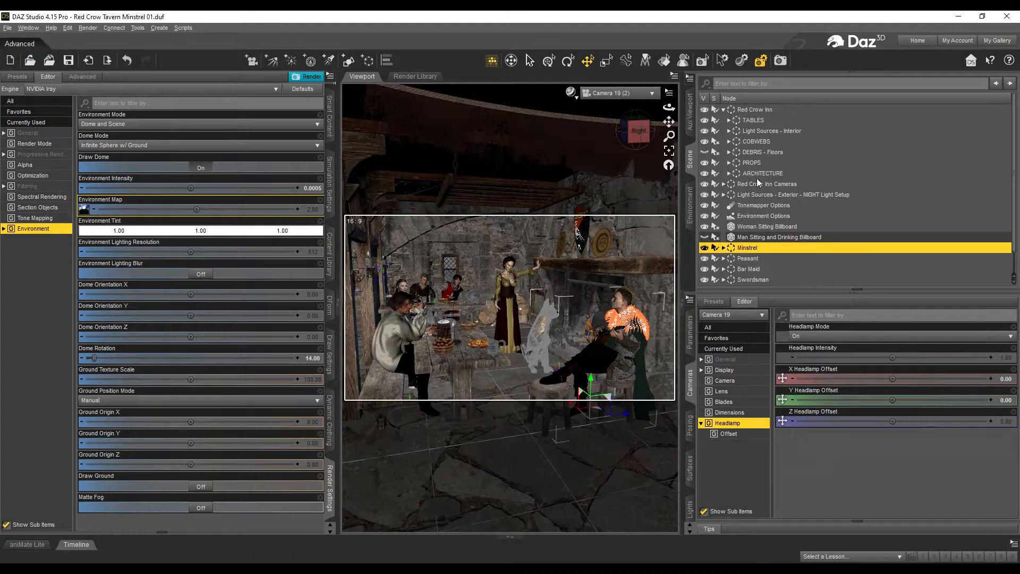
{"action": "mouse_move", "coordinate": [748, 259]}
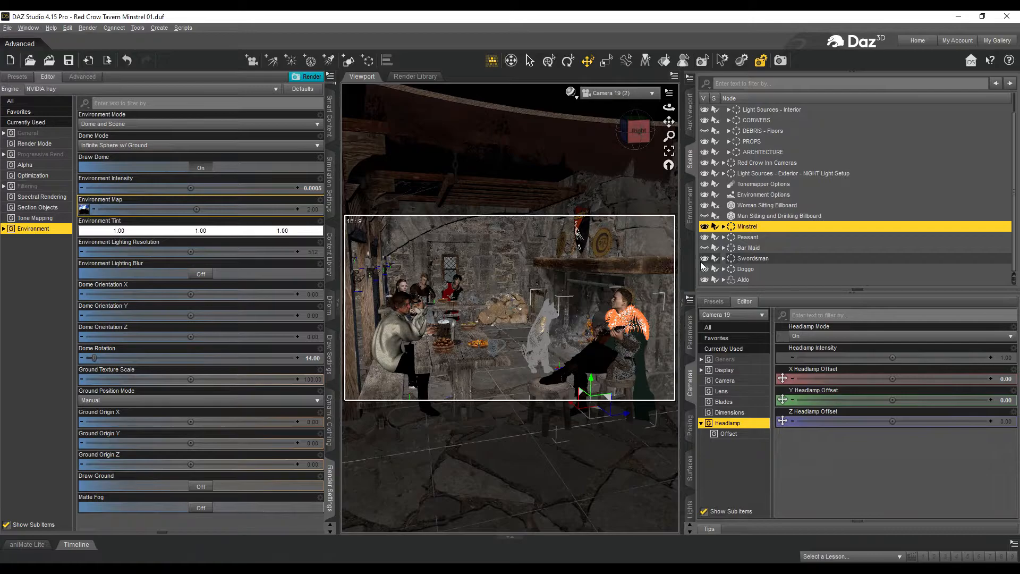
Step: Hide Aldo and the patrons behind the table, leaving Father selected
{"action": "left_click", "coordinate": [704, 268]}
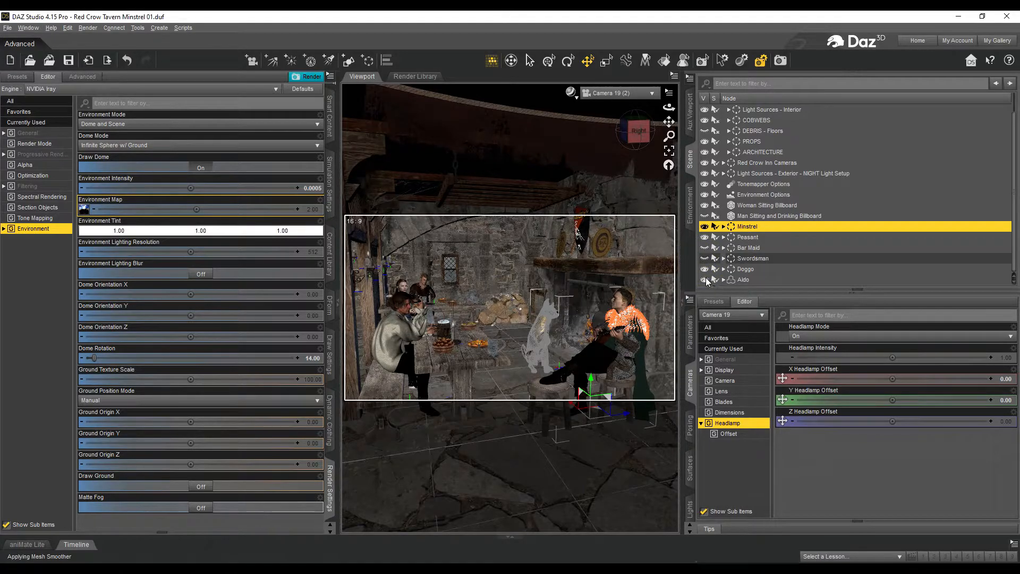
{"action": "mouse_move", "coordinate": [705, 279]}
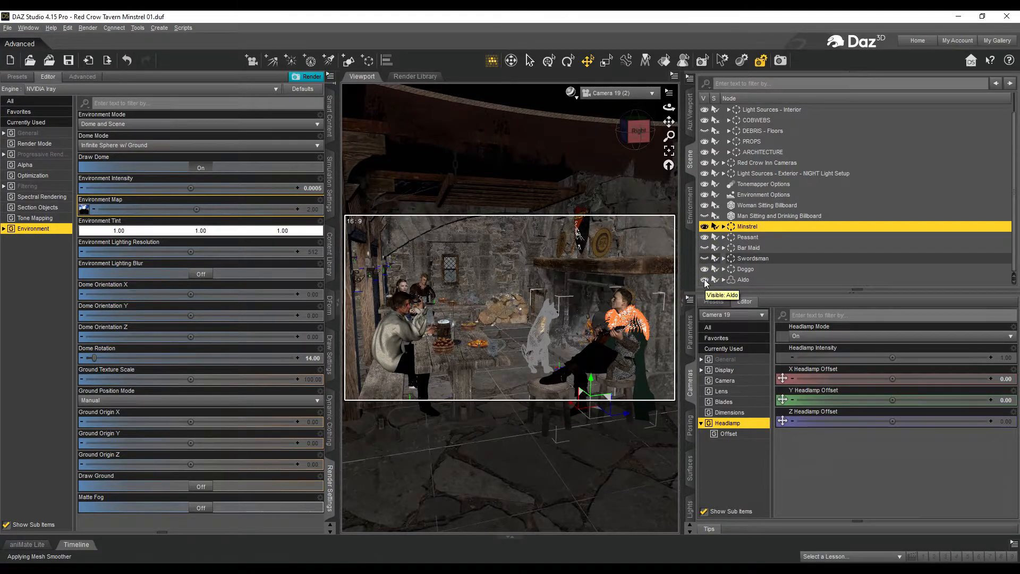
{"action": "left_click", "coordinate": [704, 280]}
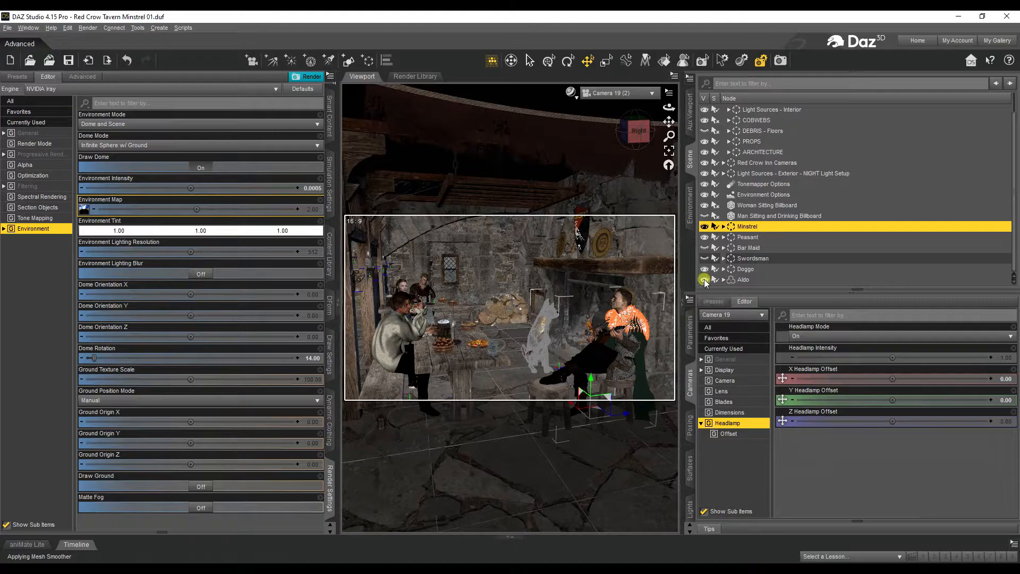
{"action": "left_click", "coordinate": [704, 280]}
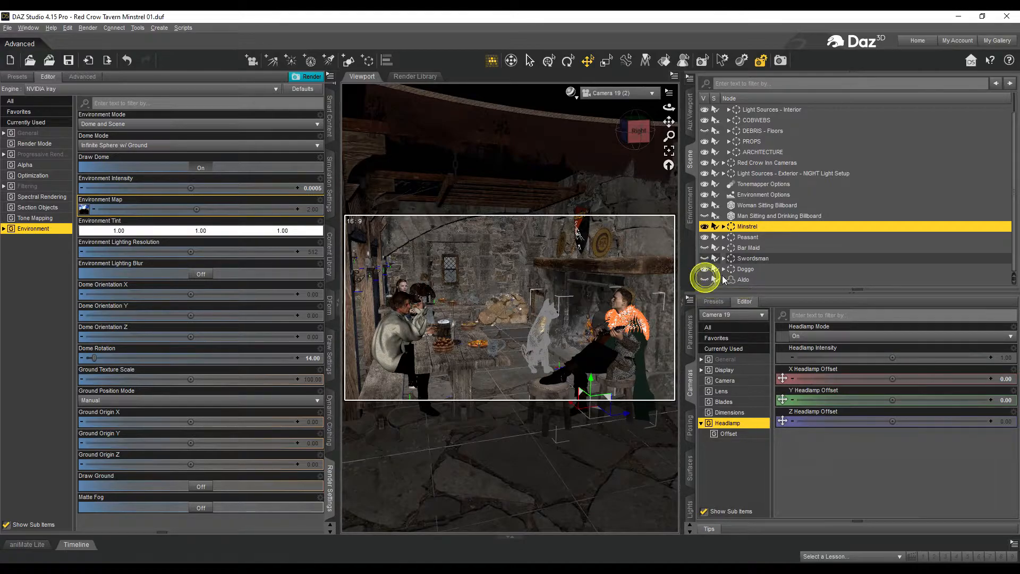
{"action": "left_click", "coordinate": [744, 280]}
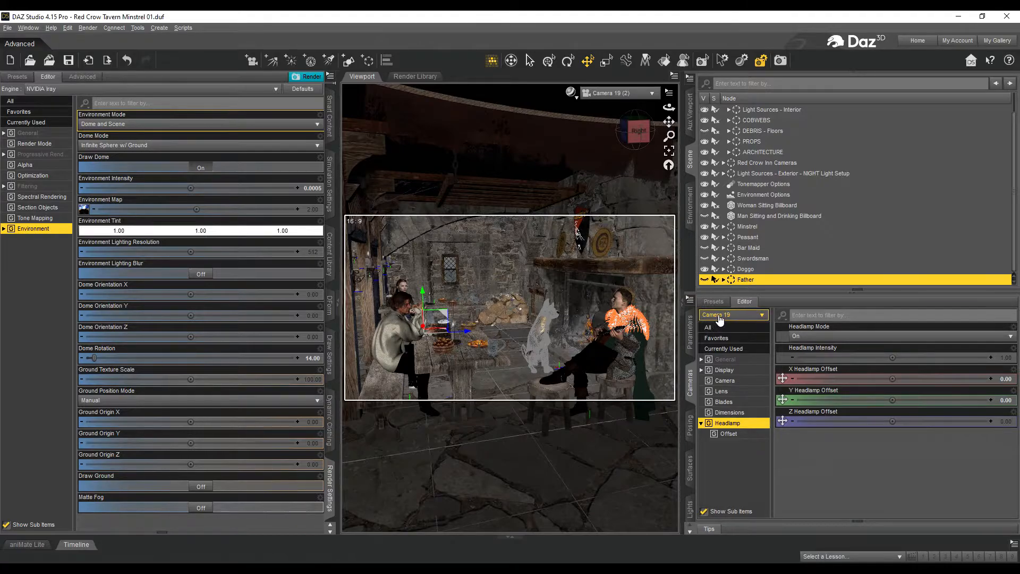
Step: Look through the original Camera 19 from the viewport camera list
{"action": "left_click", "coordinate": [641, 94]}
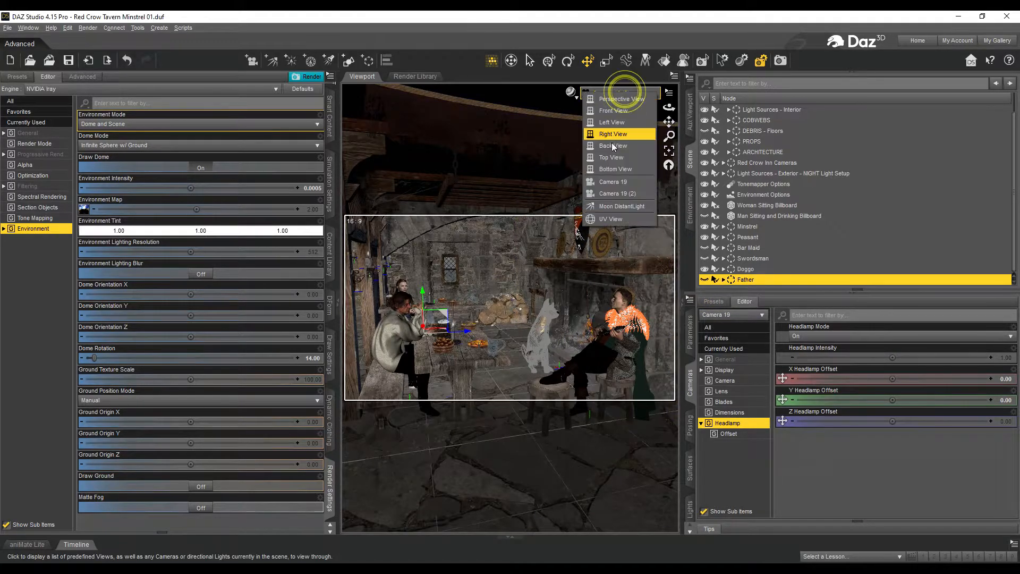
{"action": "left_click", "coordinate": [613, 134]}
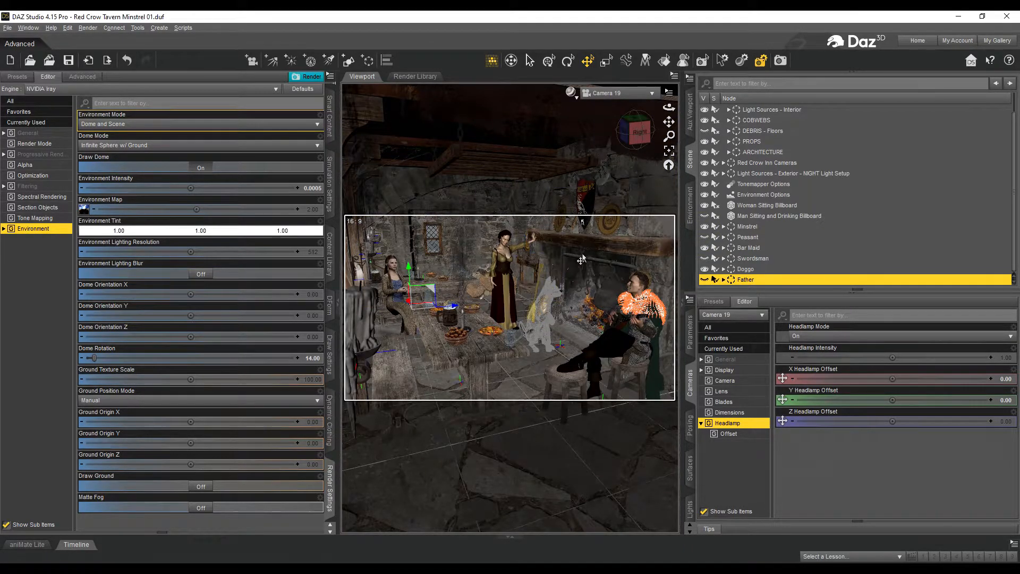
{"action": "mouse_move", "coordinate": [582, 259]}
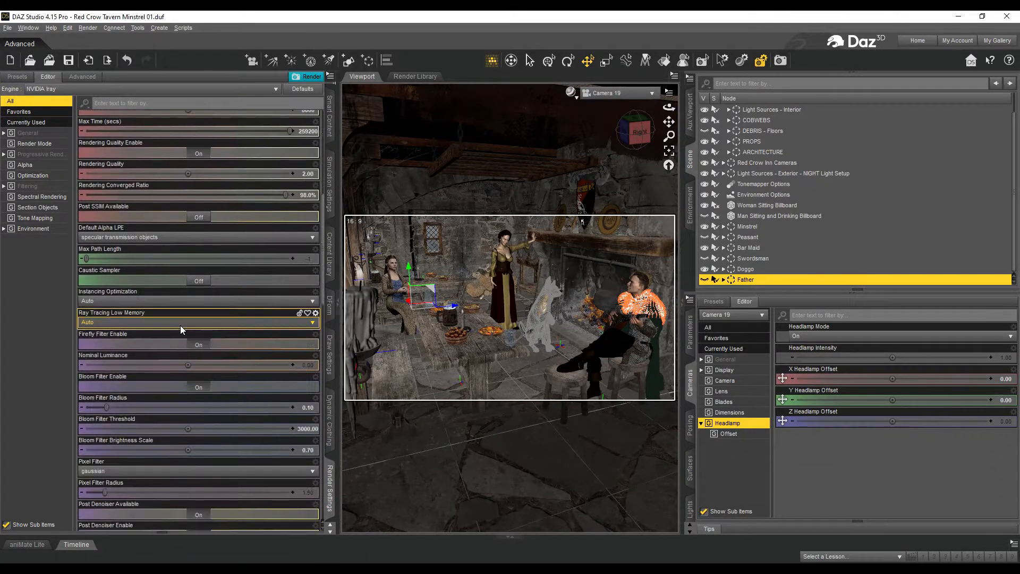
Step: Scroll down the Iray render settings list toward the tone-mapping values
{"action": "scroll", "scroll_direction": "down", "scroll_amount": 3}
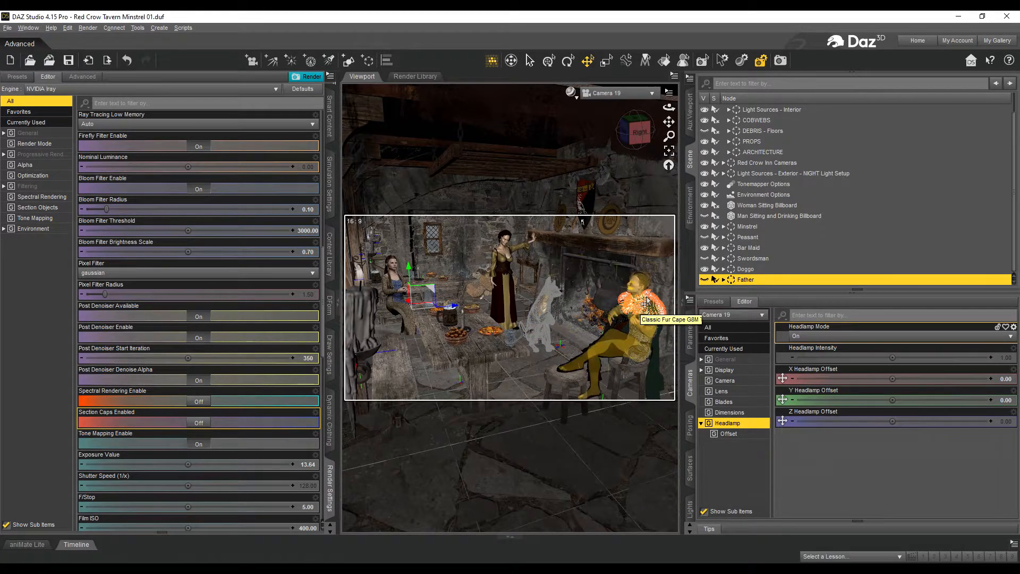
{"action": "mouse_move", "coordinate": [644, 297]}
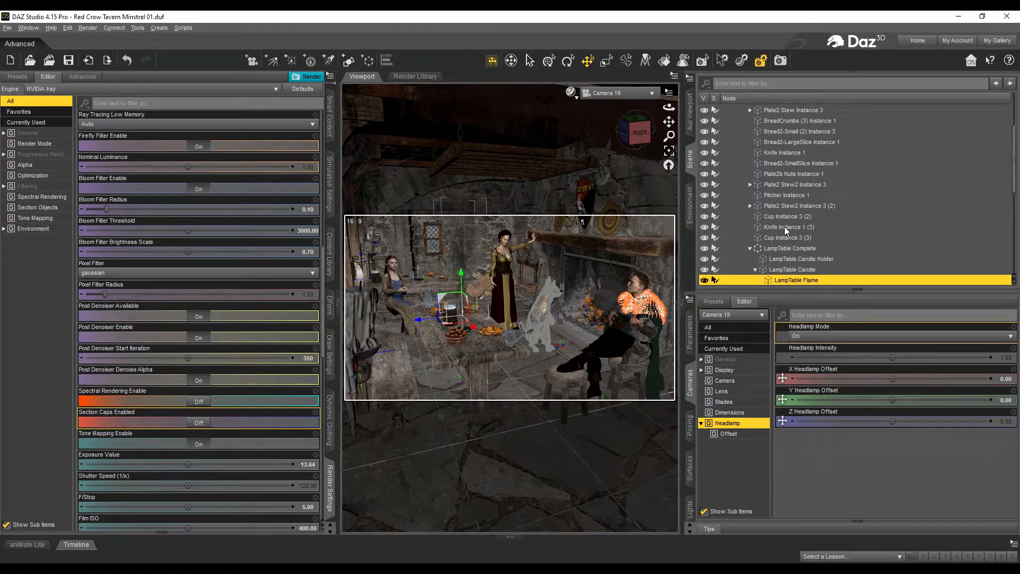
Step: Collapse all branches of the scene tree via the Cup Instance 3 context menu
{"action": "right_click", "coordinate": [782, 183]}
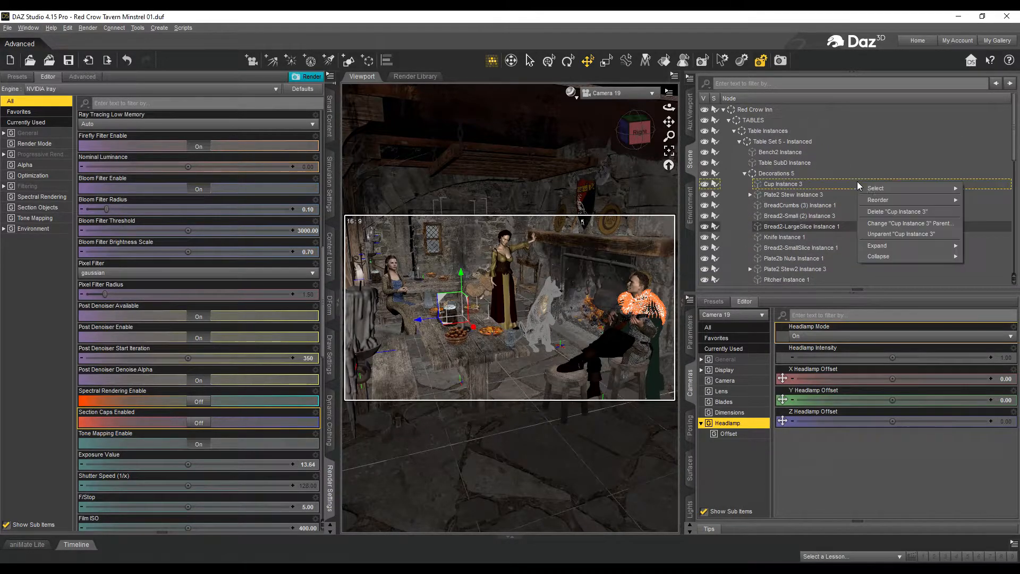
{"action": "mouse_move", "coordinate": [899, 256]}
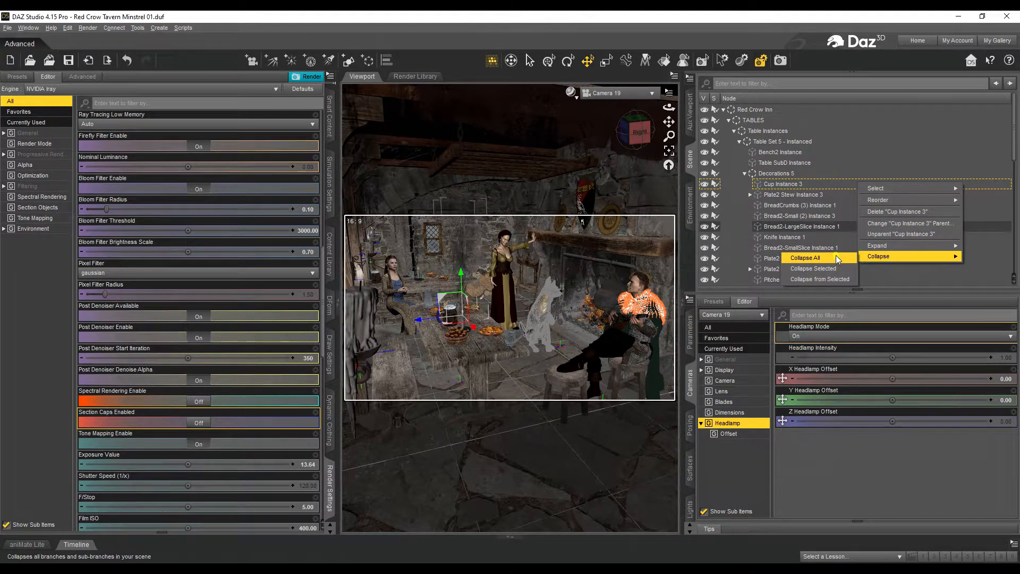
{"action": "left_click", "coordinate": [805, 257]}
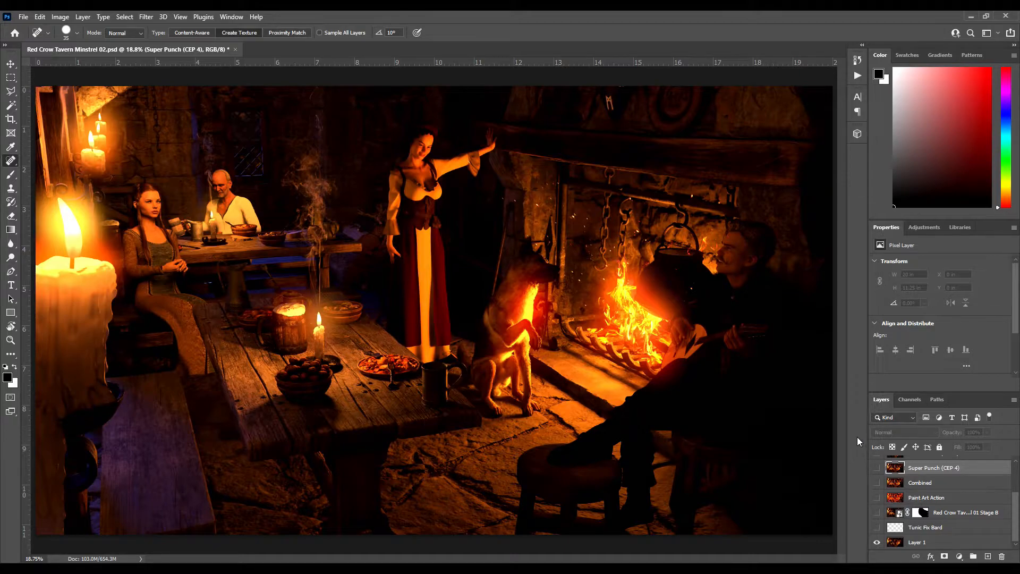
{"action": "mouse_move", "coordinate": [886, 502]}
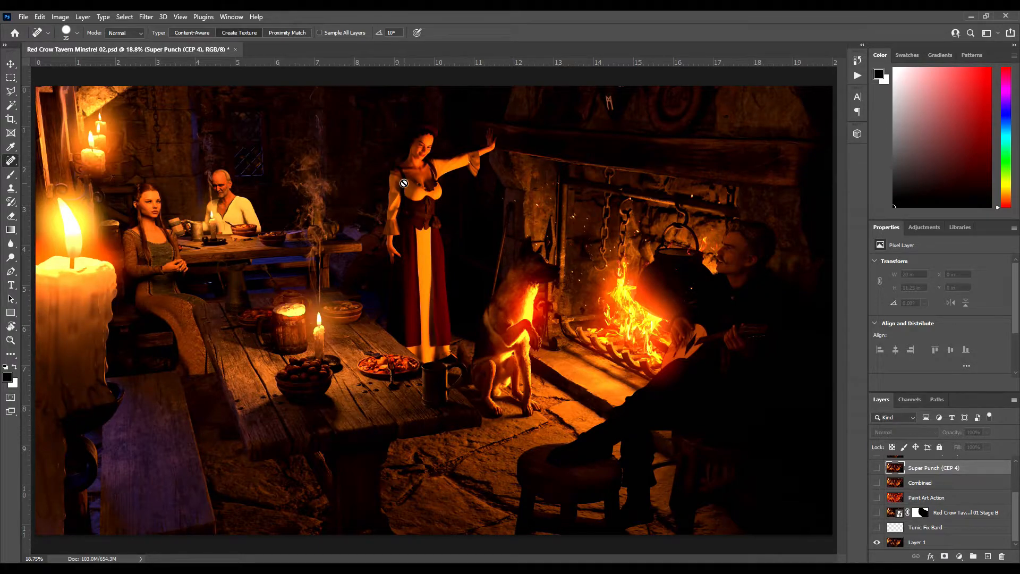
{"action": "mouse_move", "coordinate": [484, 15]}
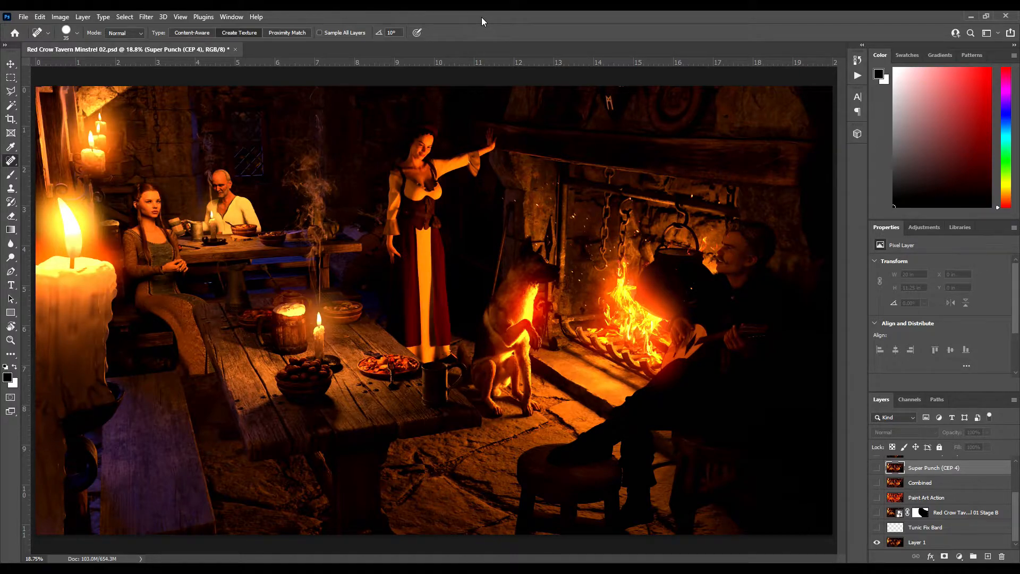
{"action": "mouse_move", "coordinate": [463, 70]}
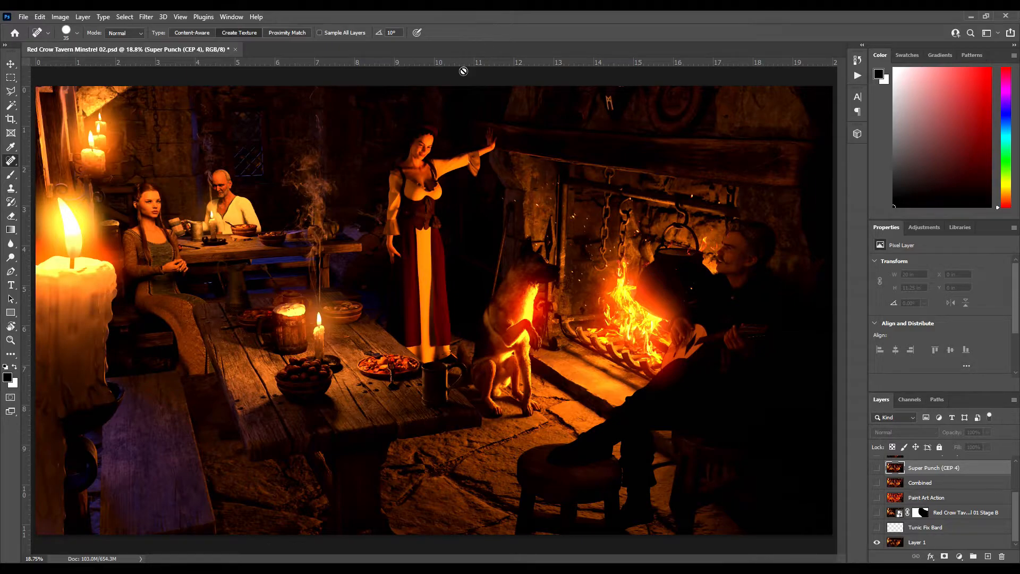
{"action": "mouse_move", "coordinate": [463, 28]}
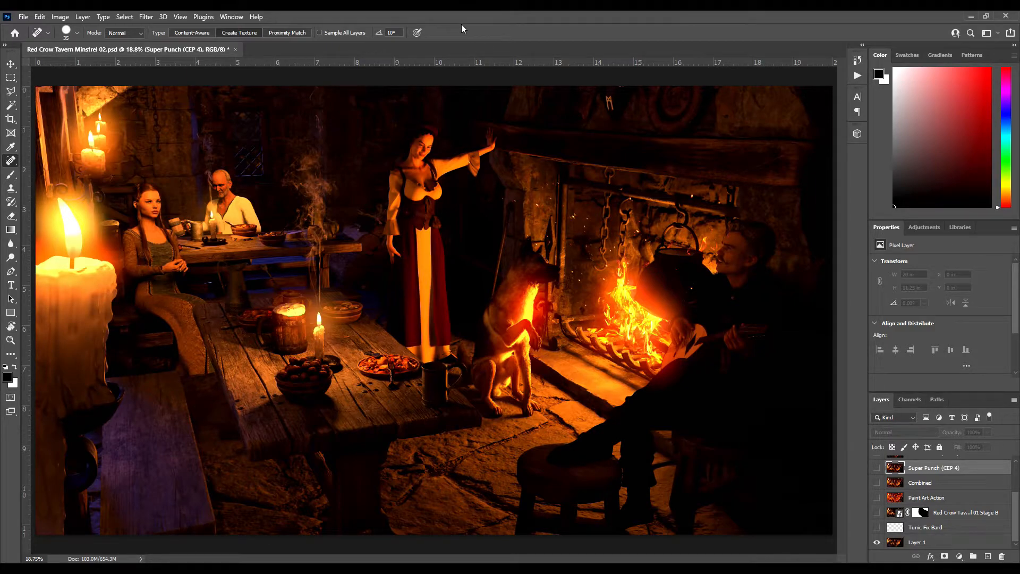
{"action": "mouse_move", "coordinate": [435, 105]}
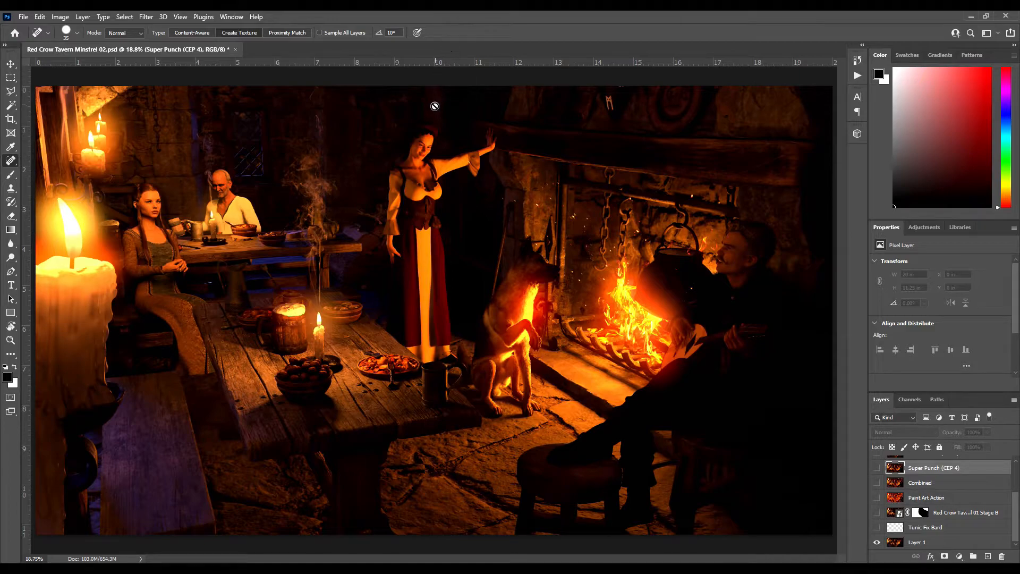
{"action": "mouse_move", "coordinate": [426, 39]}
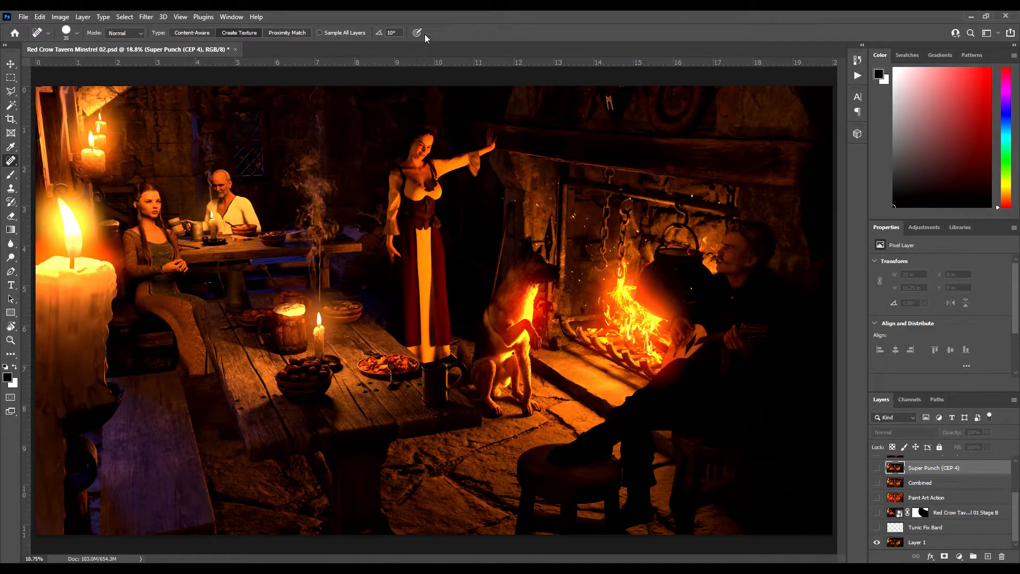
{"action": "mouse_move", "coordinate": [472, 15]}
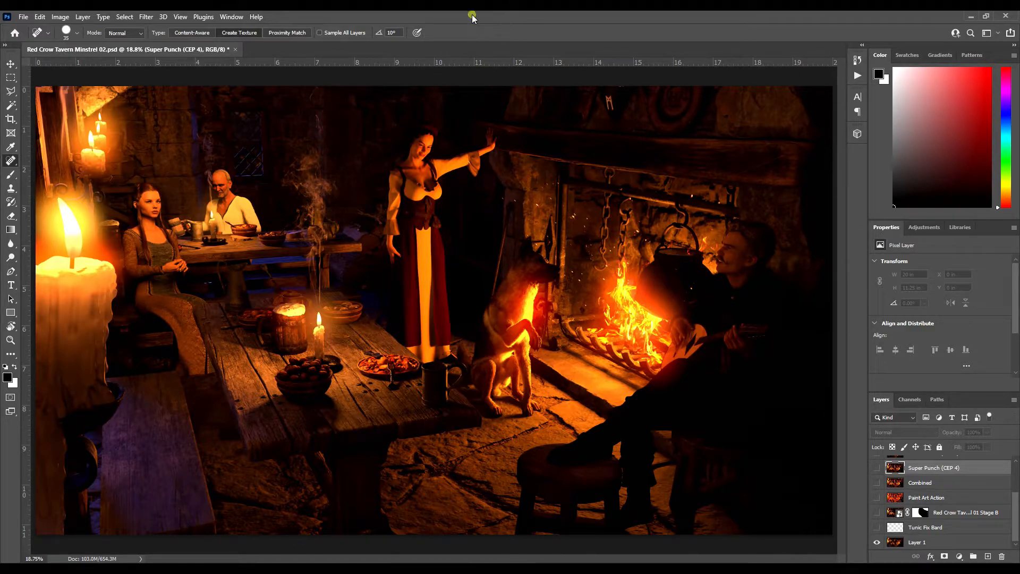
{"action": "mouse_move", "coordinate": [476, 23]}
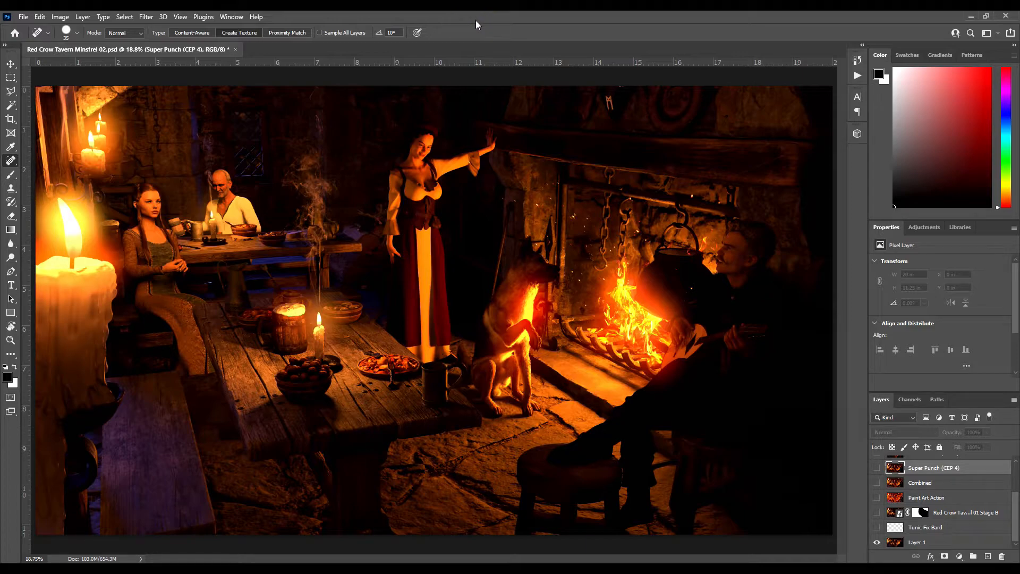
{"action": "mouse_move", "coordinate": [689, 336]}
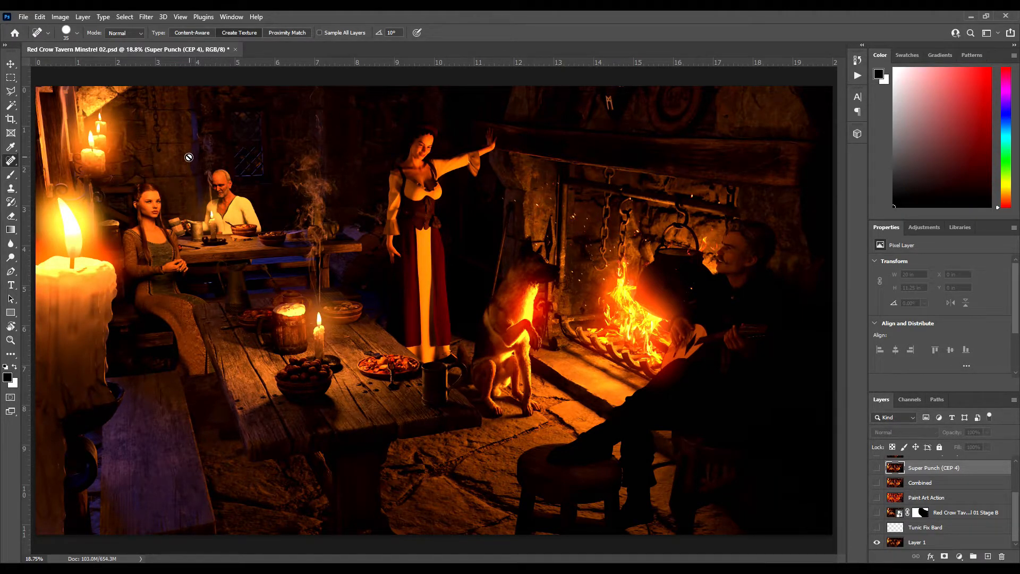
{"action": "mouse_move", "coordinate": [450, 244]}
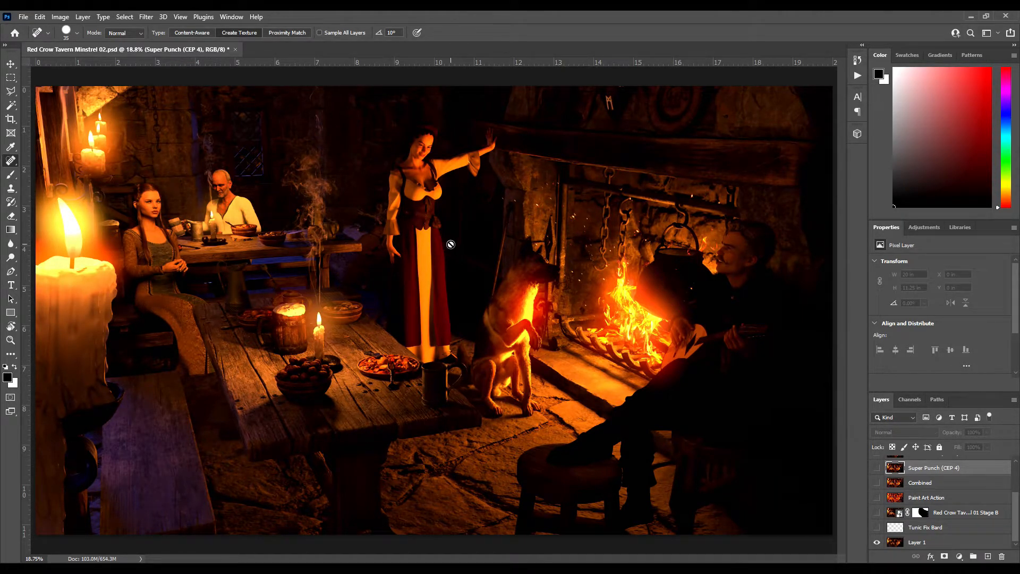
{"action": "mouse_move", "coordinate": [211, 190]}
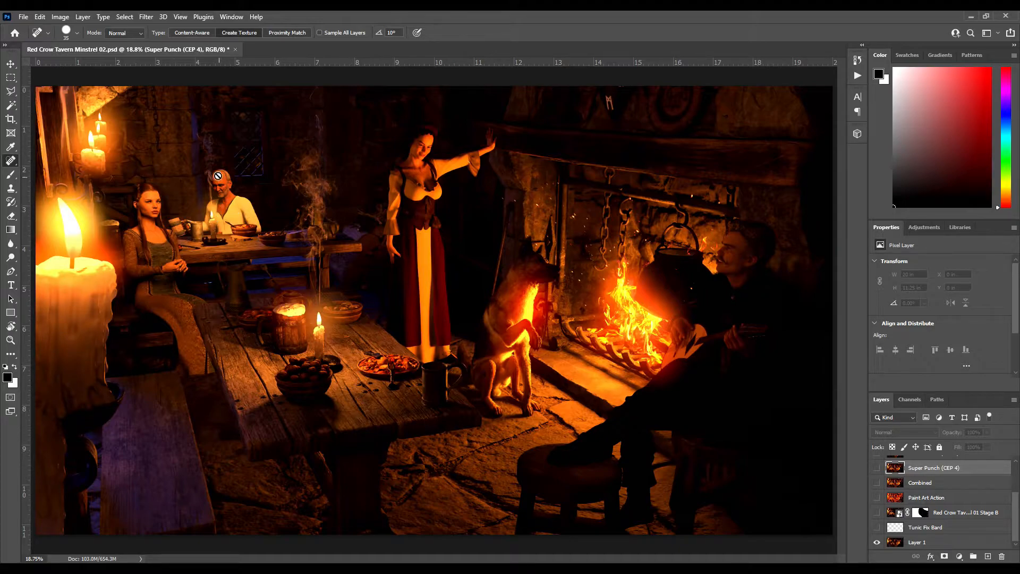
{"action": "mouse_move", "coordinate": [185, 164]}
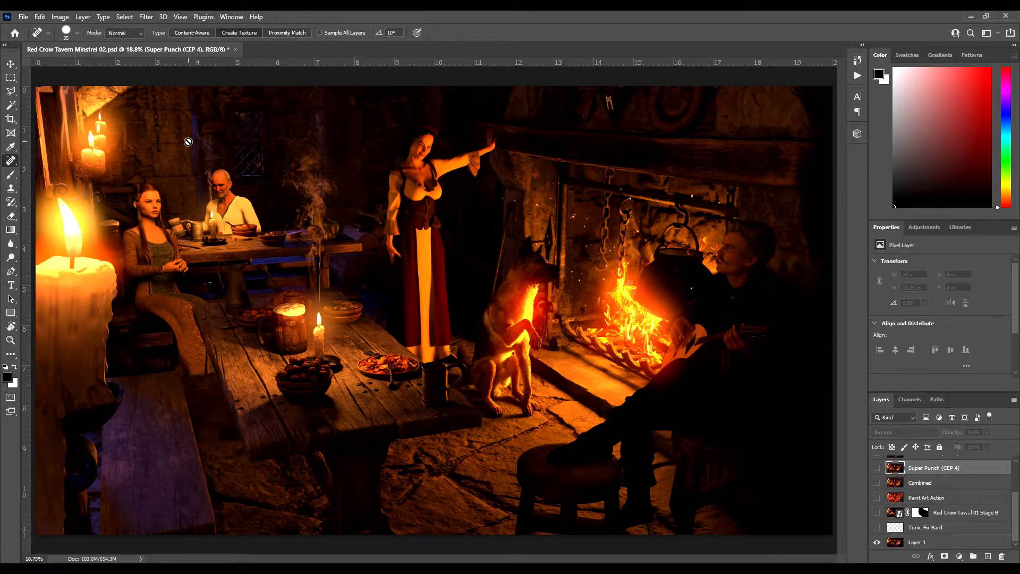
{"action": "mouse_move", "coordinate": [185, 148]}
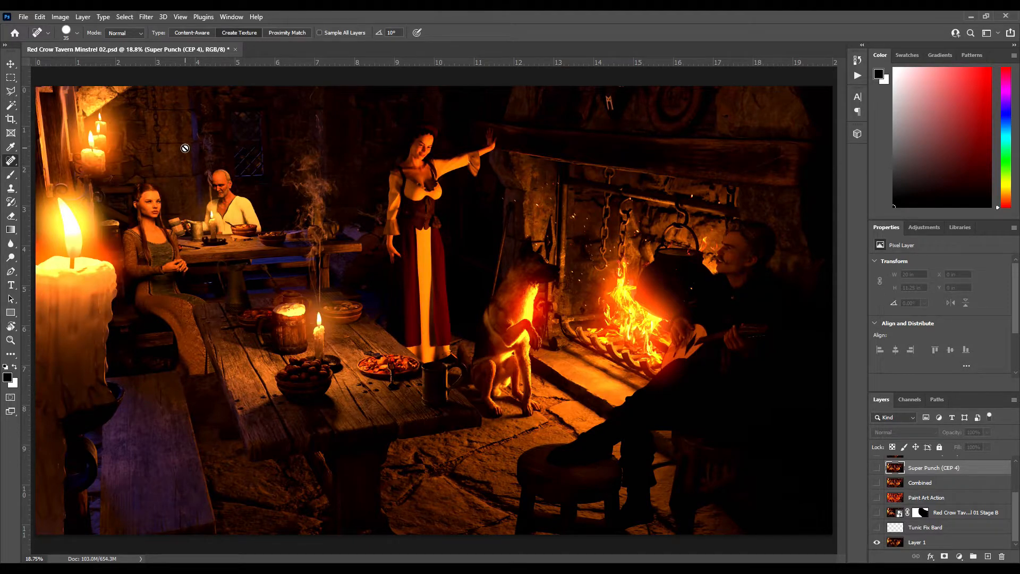
{"action": "mouse_move", "coordinate": [554, 321]}
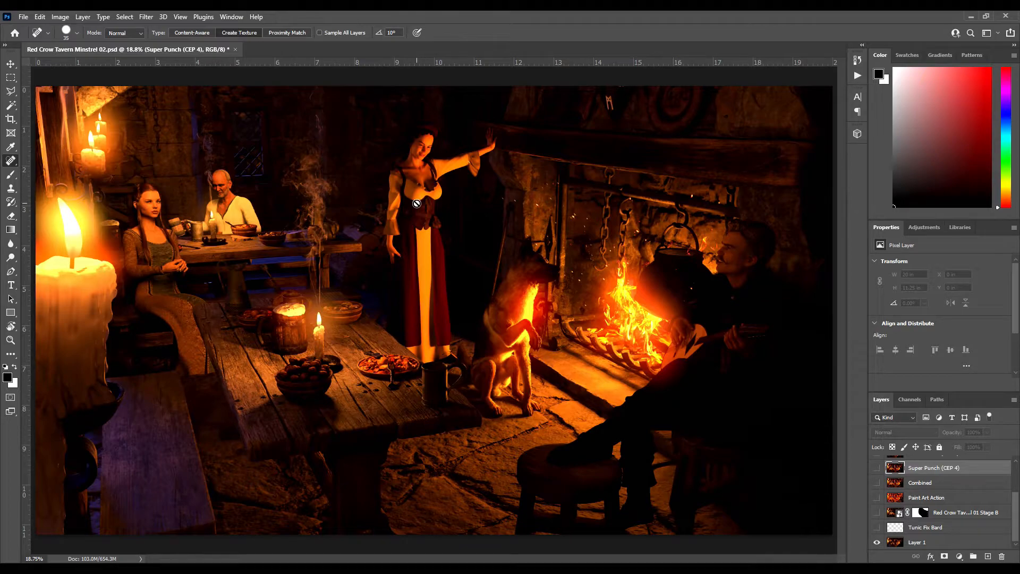
{"action": "mouse_move", "coordinate": [751, 339]}
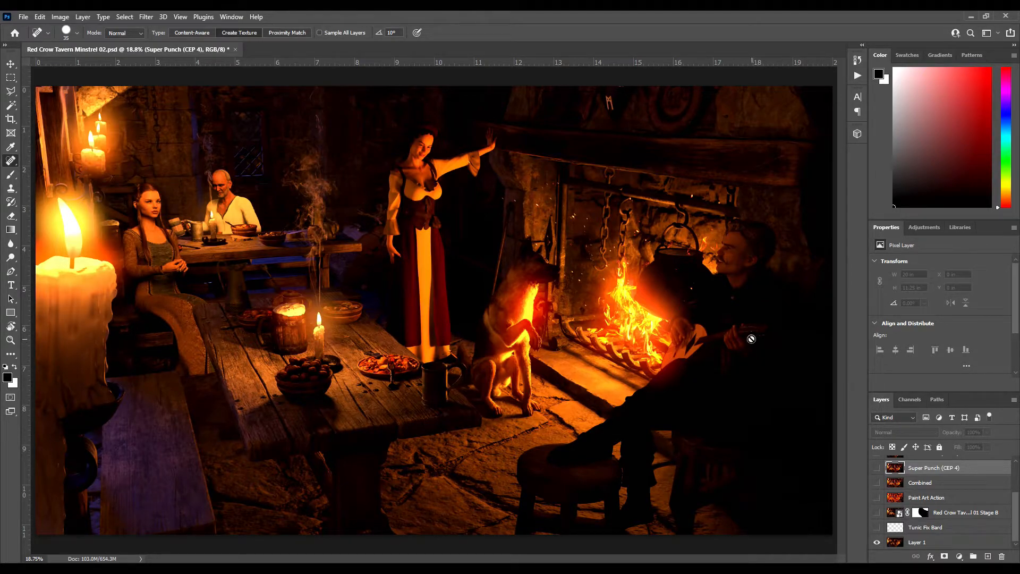
{"action": "mouse_move", "coordinate": [360, 99]}
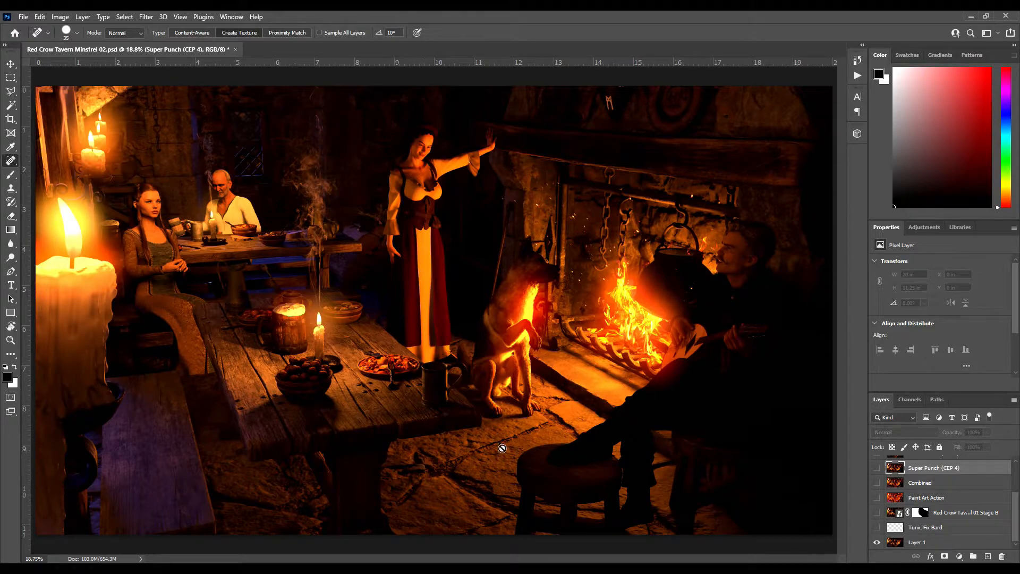
{"action": "mouse_move", "coordinate": [784, 453]}
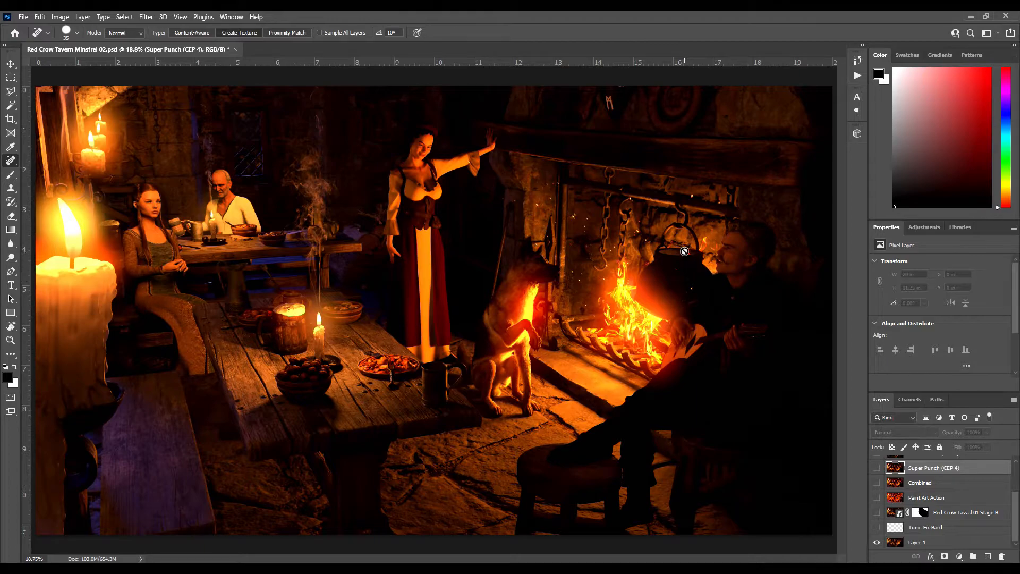
{"action": "mouse_move", "coordinate": [680, 323]}
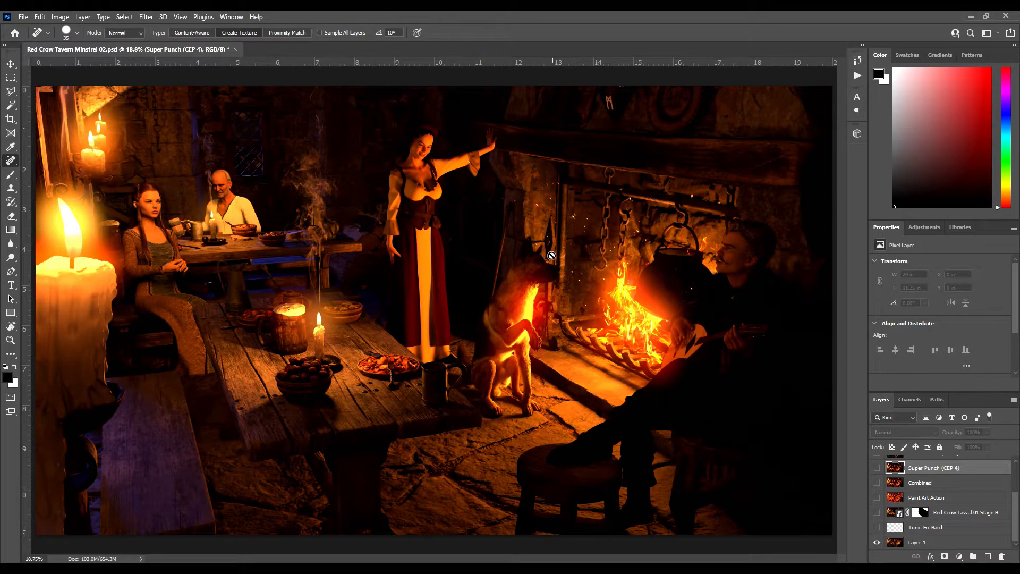
{"action": "mouse_move", "coordinate": [366, 127]}
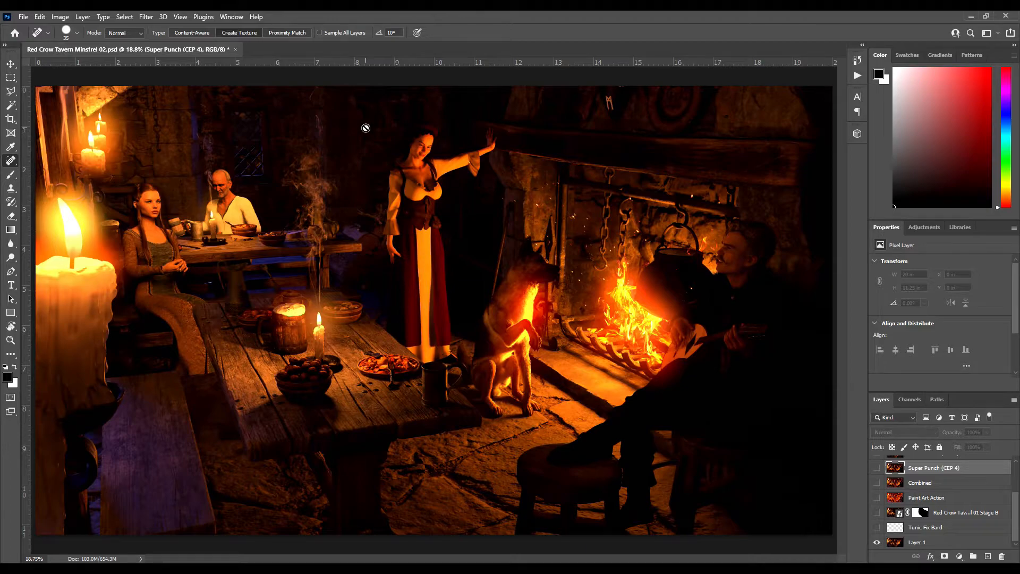
{"action": "mouse_move", "coordinate": [345, 77]}
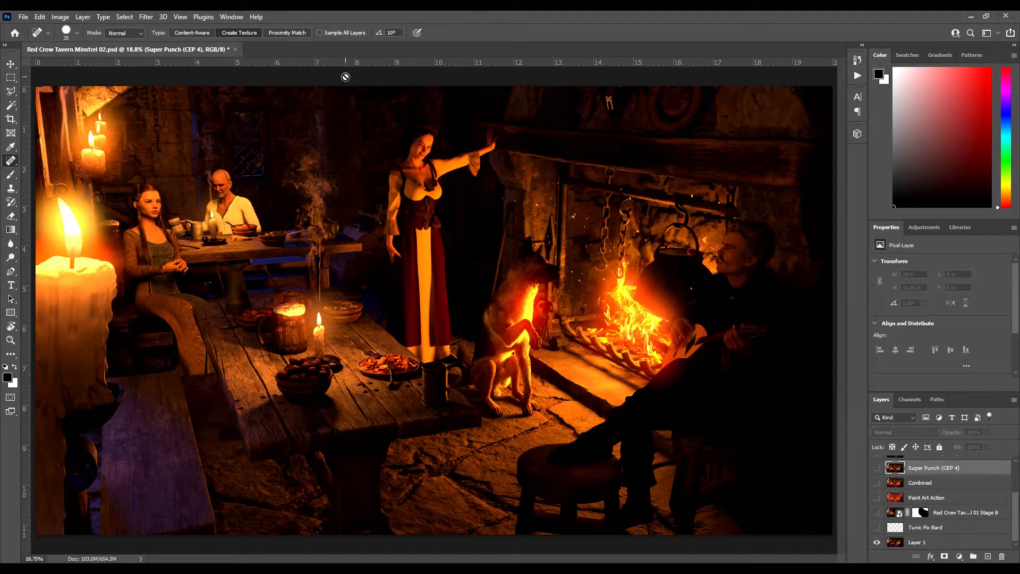
{"action": "mouse_move", "coordinate": [381, 489]}
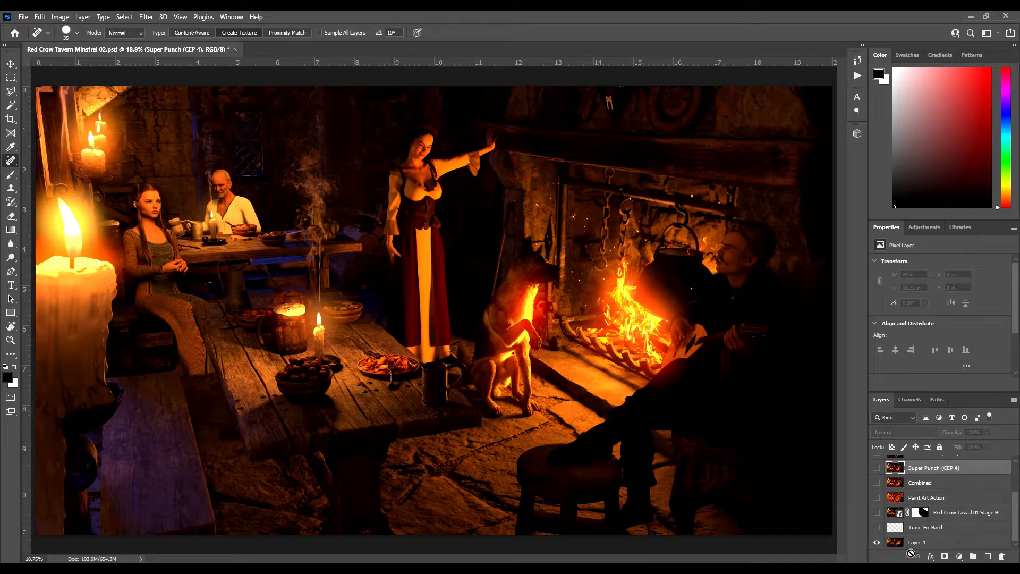
{"action": "mouse_move", "coordinate": [677, 410]}
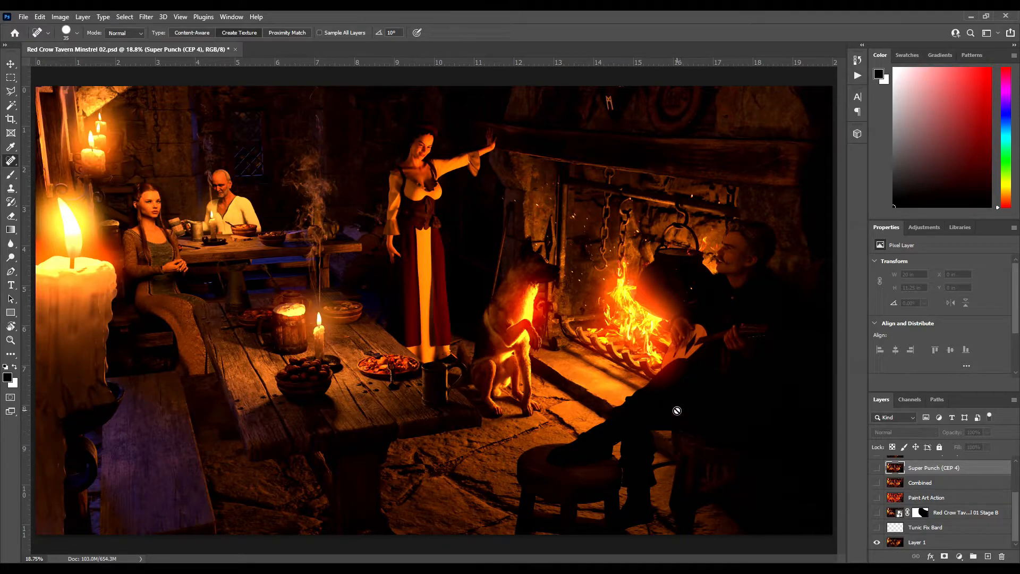
{"action": "mouse_move", "coordinate": [728, 470]}
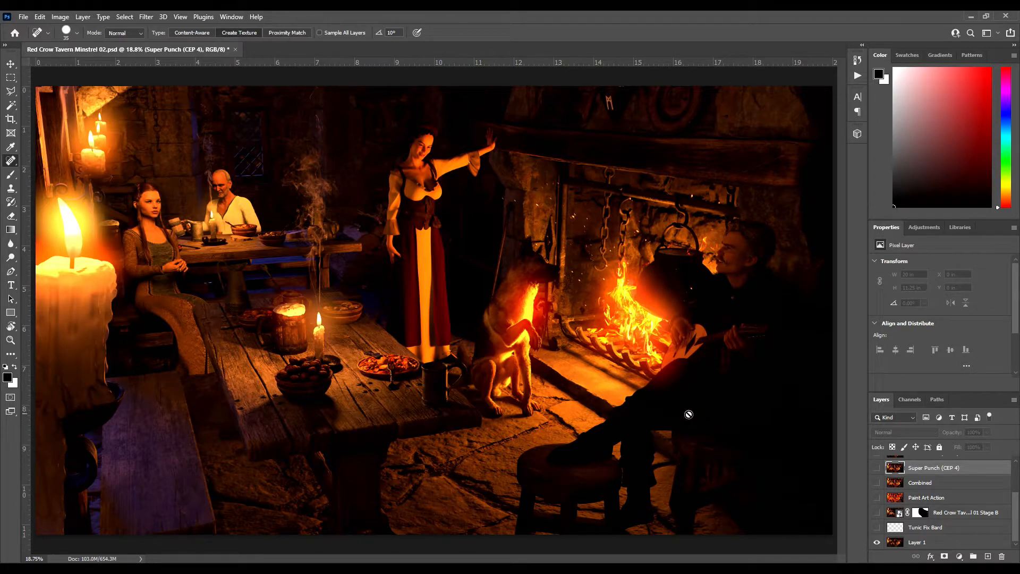
{"action": "mouse_move", "coordinate": [926, 527]}
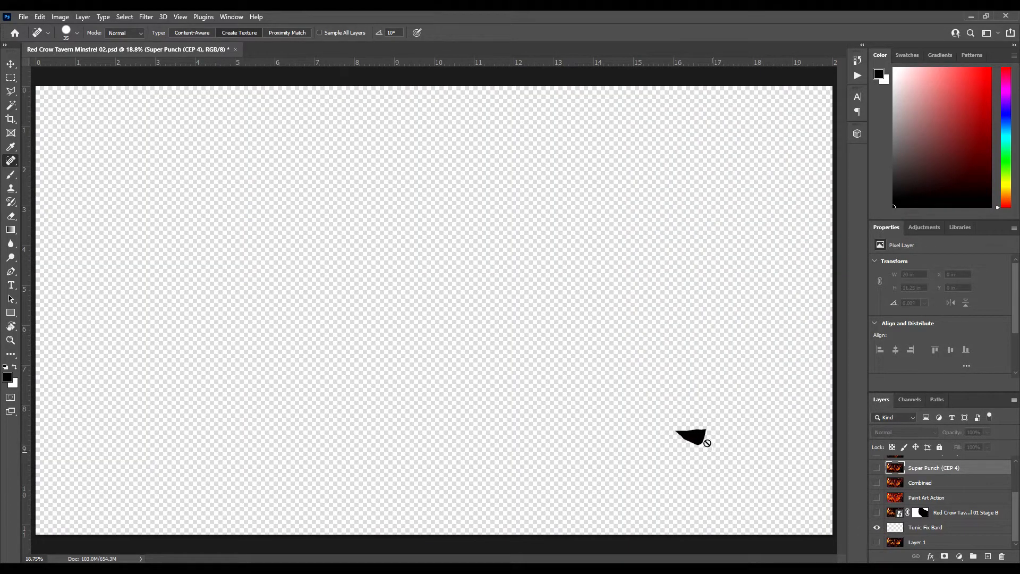
{"action": "mouse_move", "coordinate": [728, 465]}
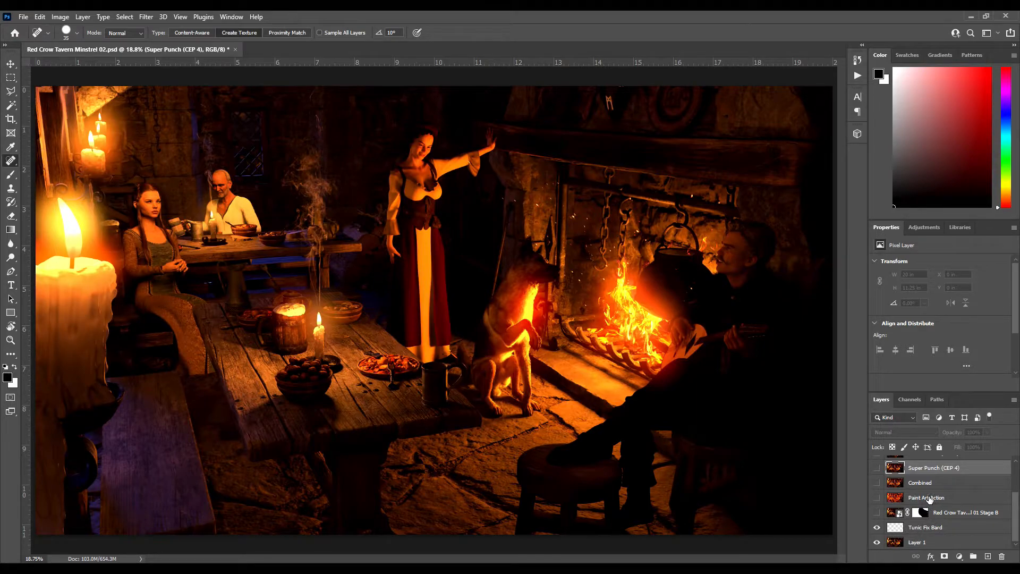
{"action": "mouse_move", "coordinate": [418, 459]}
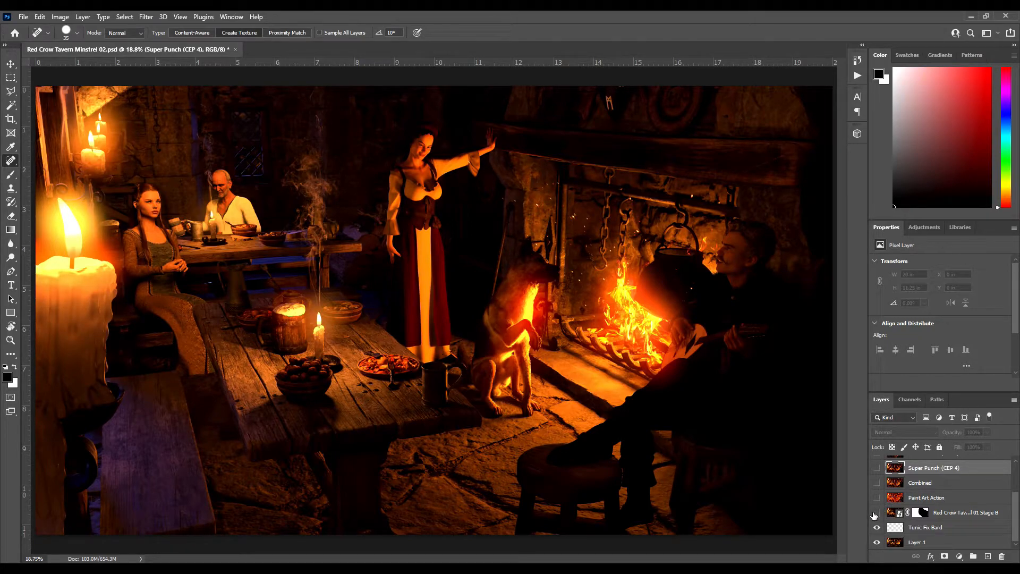
Step: Show the Red Crow Tavern Minstrel 01 Stage B layer and disable its layer mask
{"action": "left_click", "coordinate": [876, 512]}
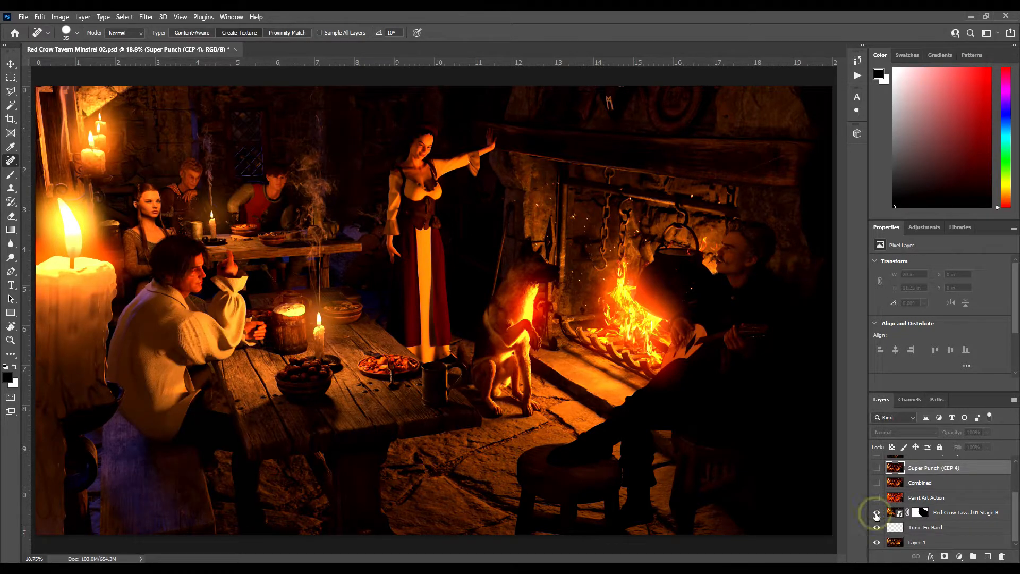
{"action": "right_click", "coordinate": [923, 513]}
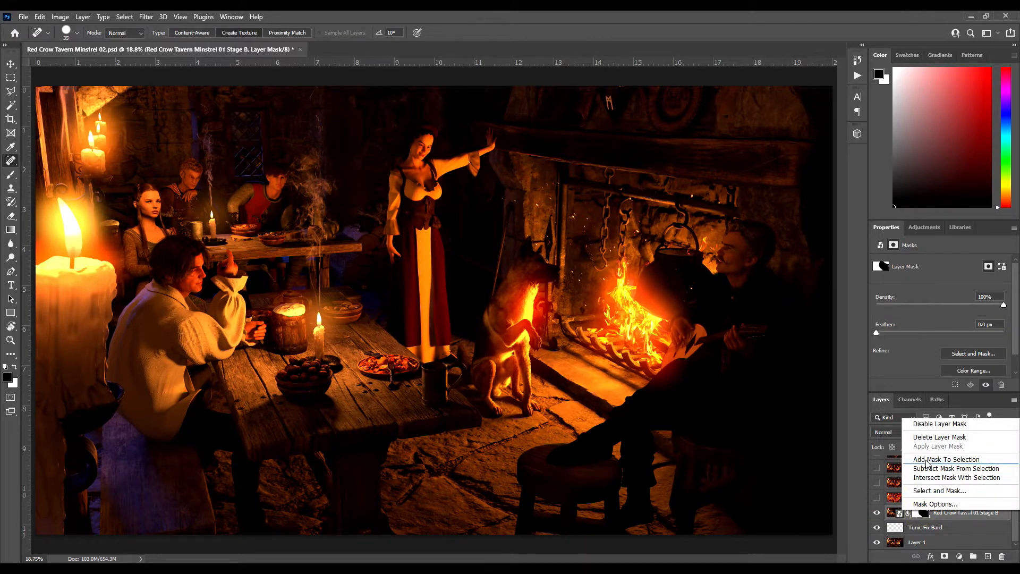
{"action": "mouse_move", "coordinate": [939, 448]}
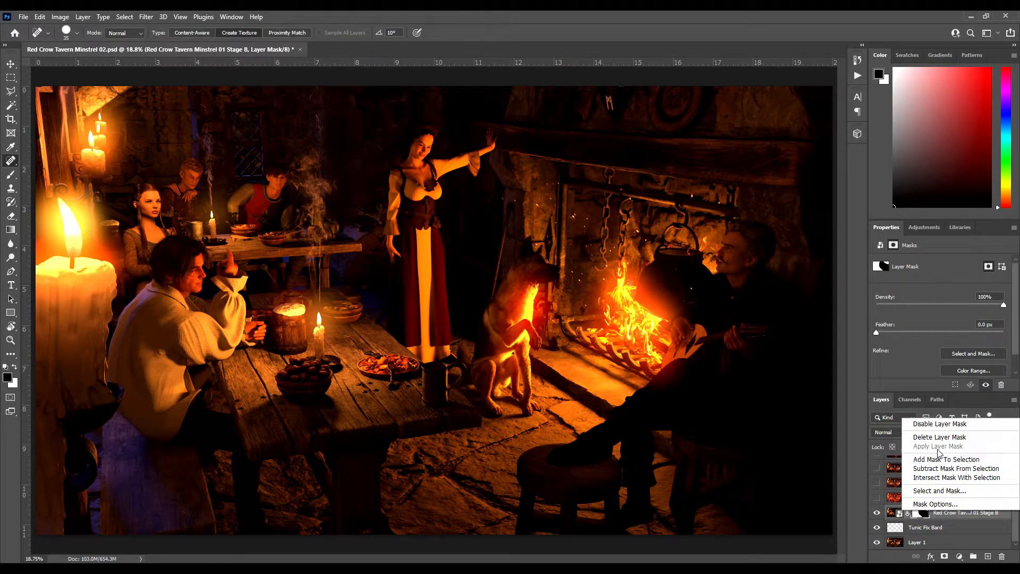
{"action": "left_click", "coordinate": [939, 423]}
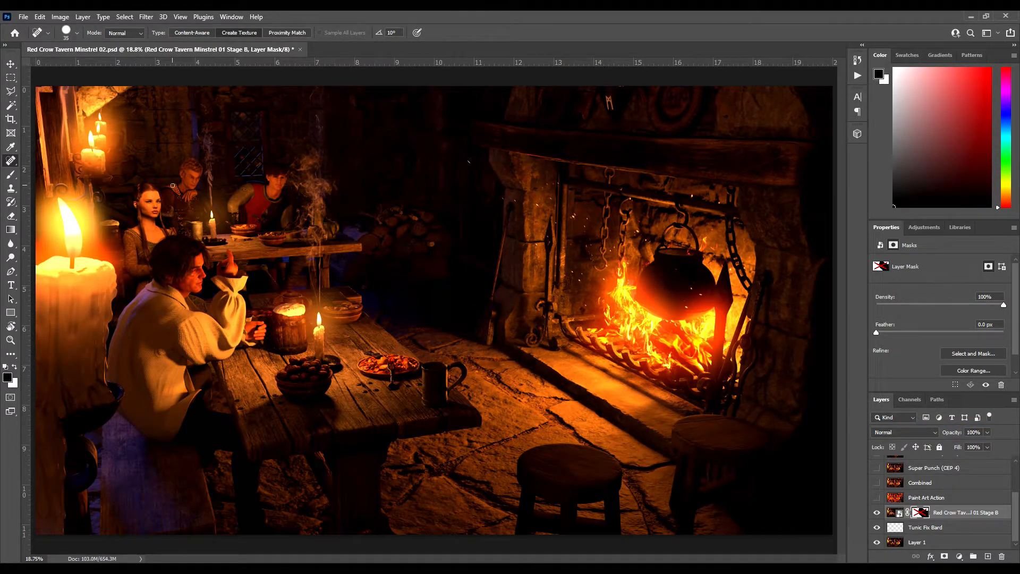
{"action": "mouse_move", "coordinate": [372, 104]}
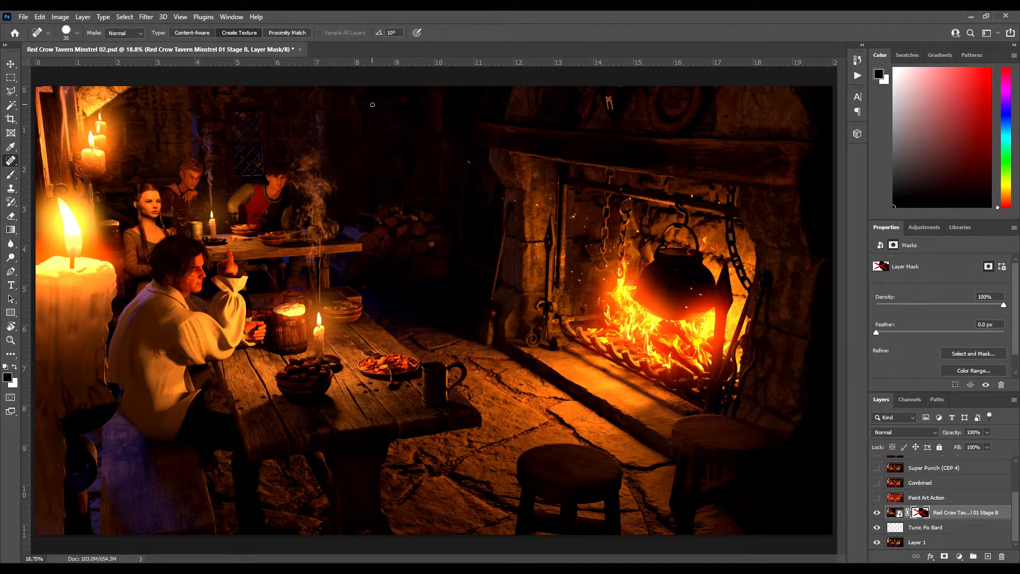
{"action": "mouse_move", "coordinate": [446, 519]}
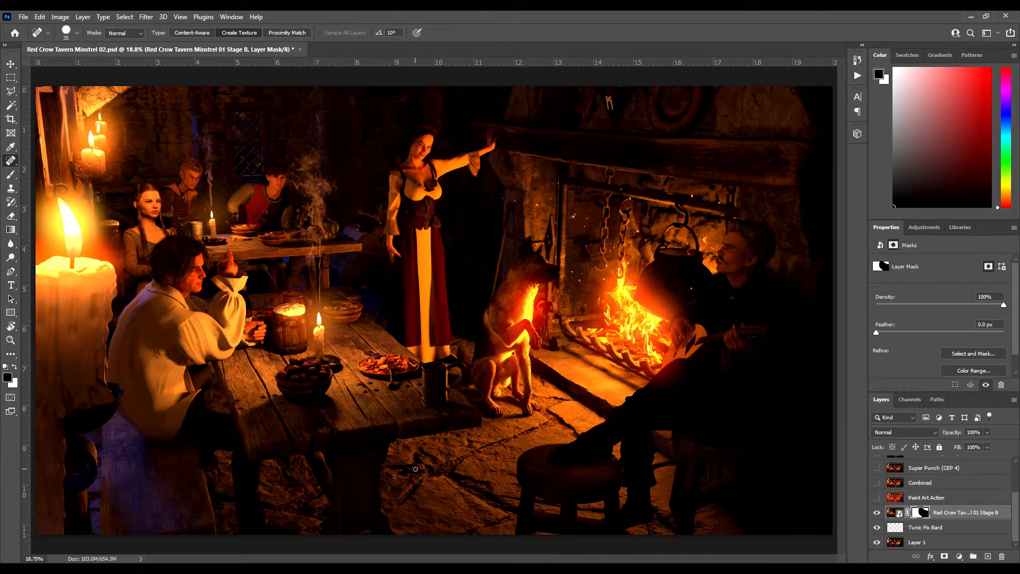
{"action": "mouse_move", "coordinate": [813, 209]}
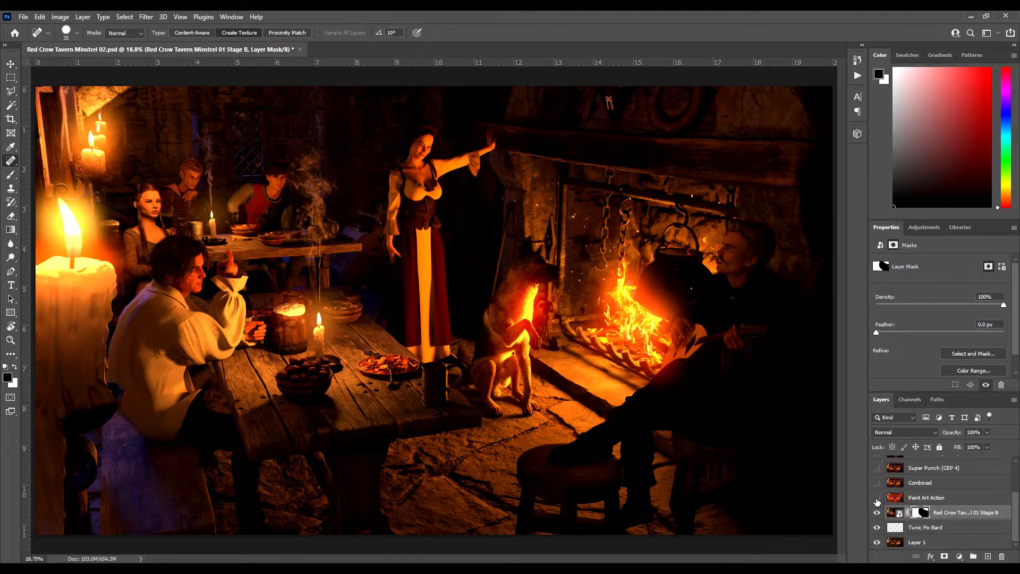
Step: Show the Paint Art Action layer and set its opacity to 25%
{"action": "left_click", "coordinate": [875, 497]}
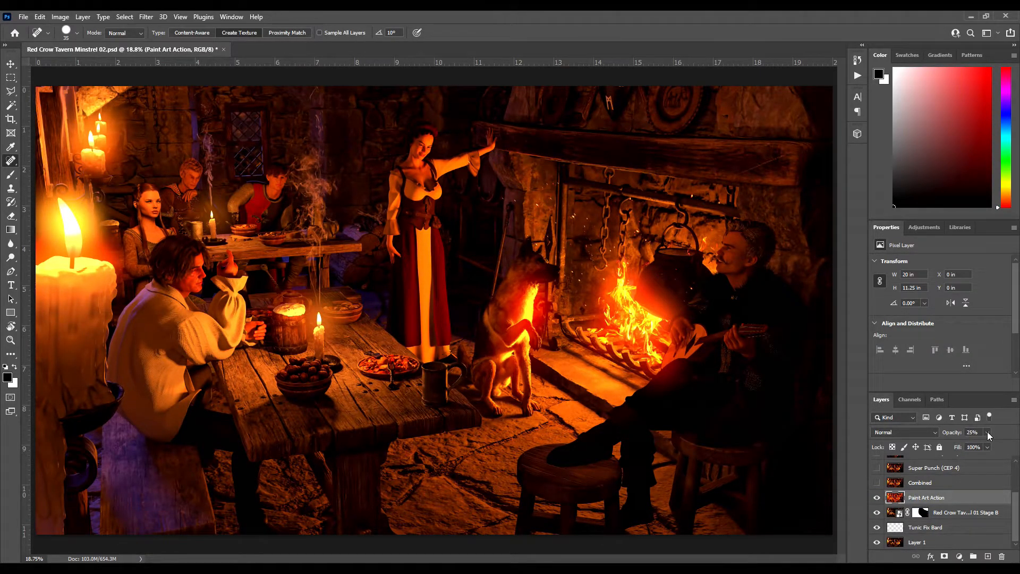
{"action": "mouse_move", "coordinate": [988, 434]}
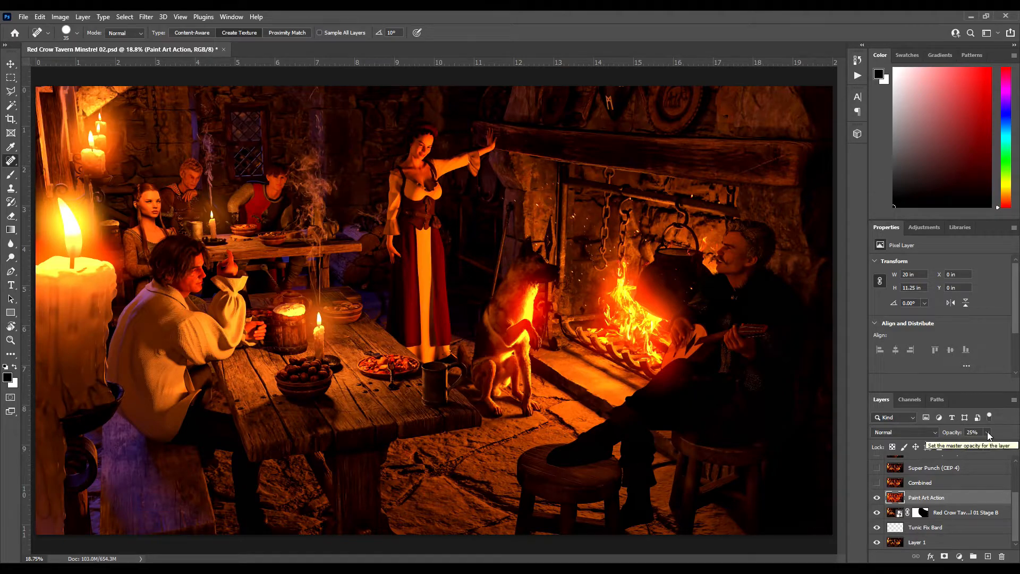
{"action": "left_click_drag", "start_coordinate": [972, 445], "coordinate": [1012, 445]}
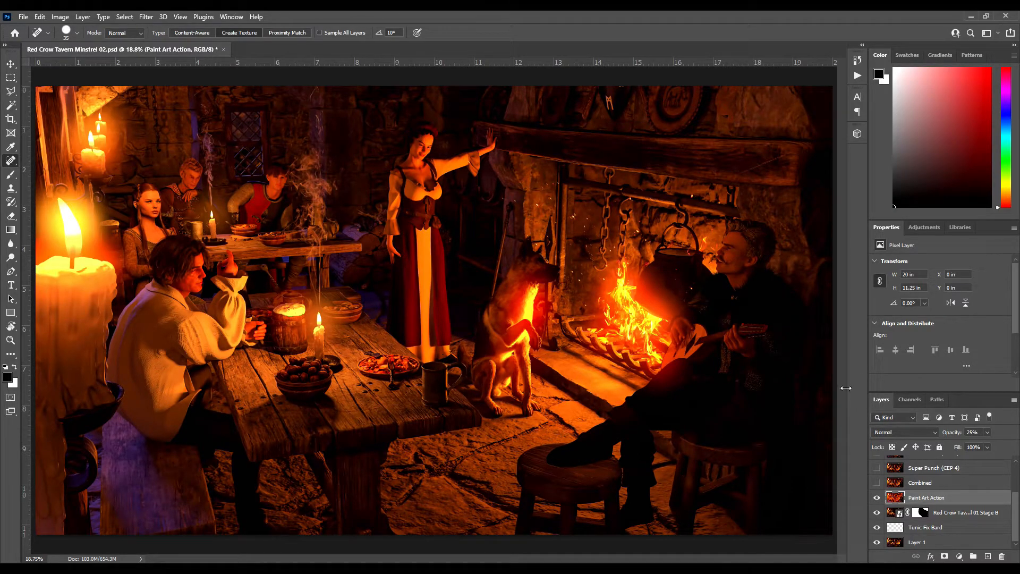
{"action": "mouse_move", "coordinate": [894, 320]}
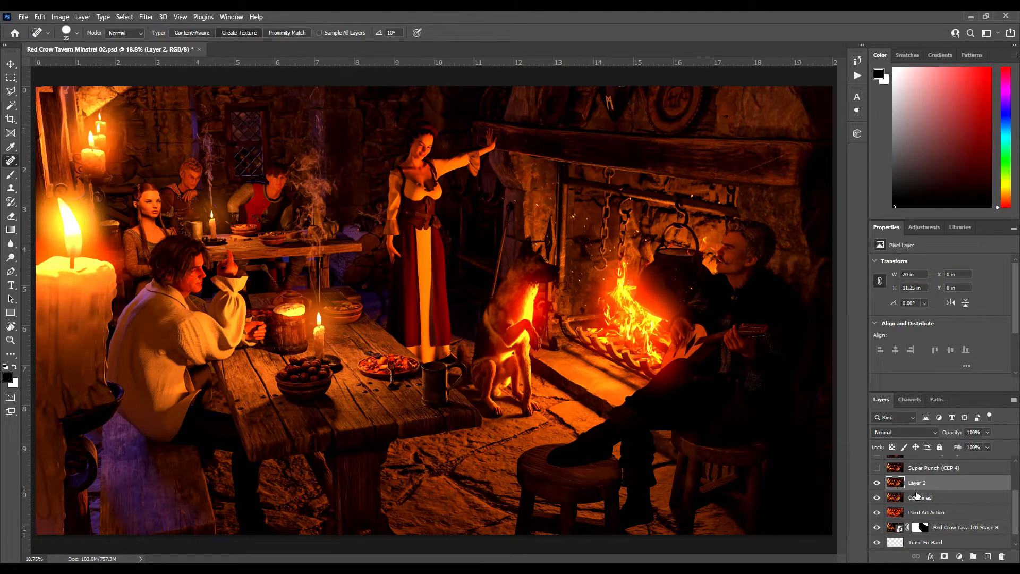
{"action": "mouse_move", "coordinate": [935, 482]}
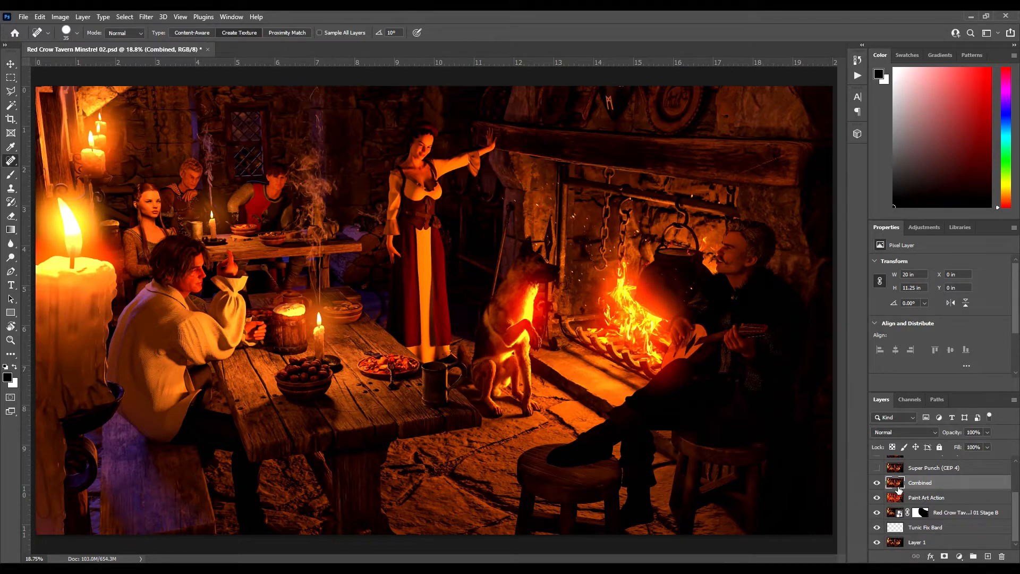
Step: Select the Combined layer to hold the merged visible scene
{"action": "left_click", "coordinate": [876, 467]}
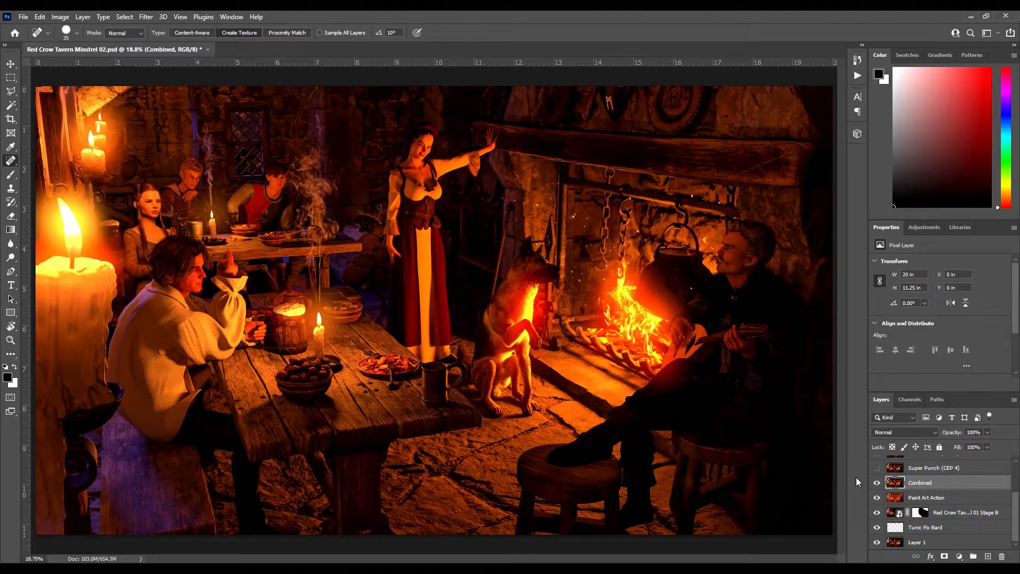
Step: Launch Color Efex Pro 4 on the Combined layer and browse its filter library
{"action": "left_click", "coordinate": [146, 17]}
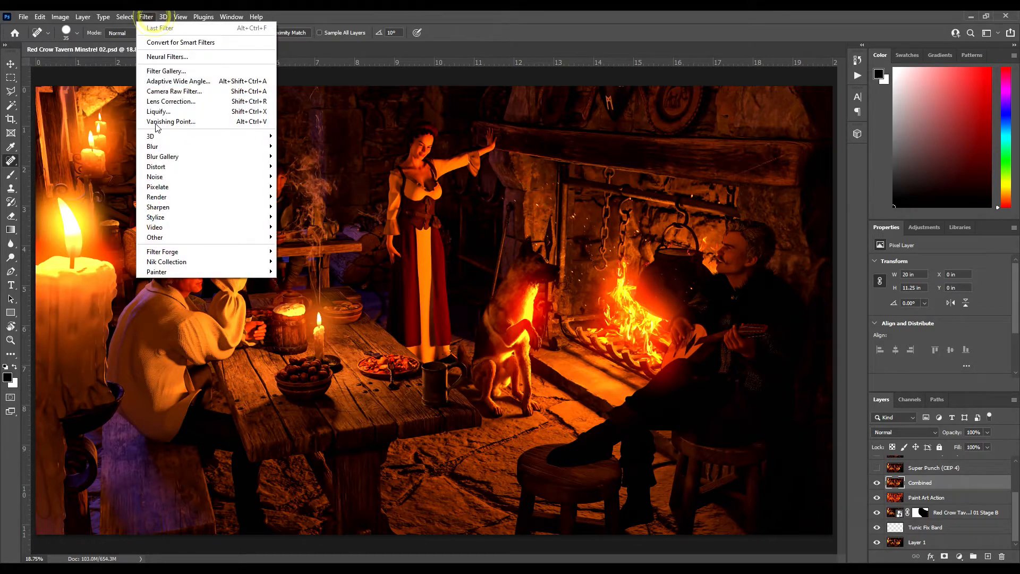
{"action": "mouse_move", "coordinate": [166, 261]}
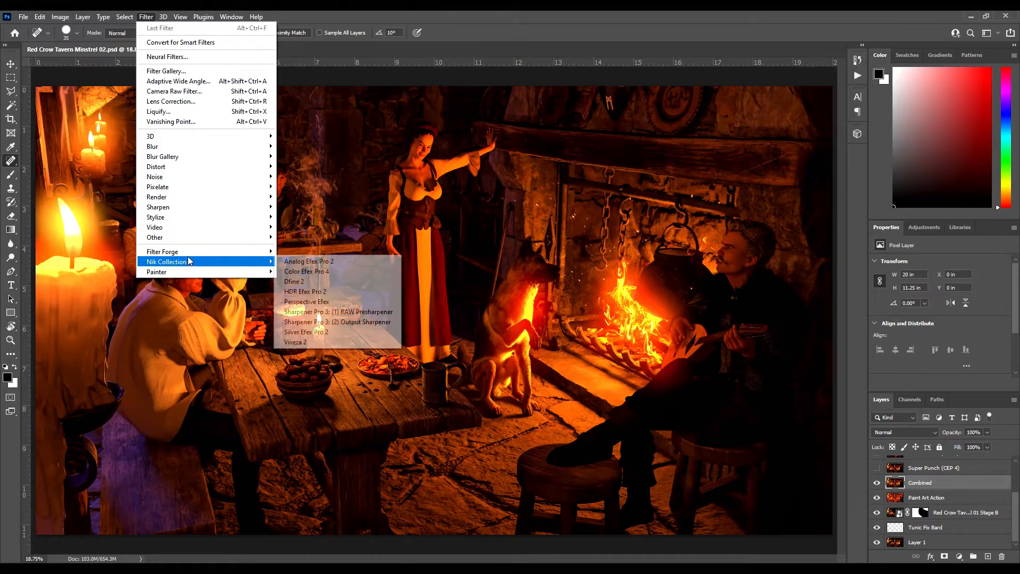
{"action": "mouse_move", "coordinate": [325, 274]}
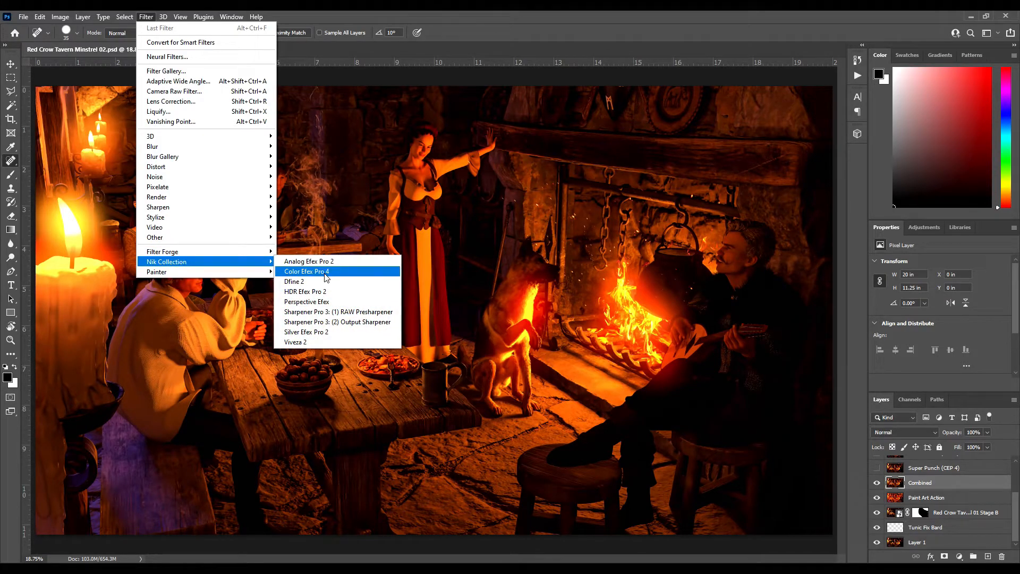
{"action": "left_click", "coordinate": [306, 271]}
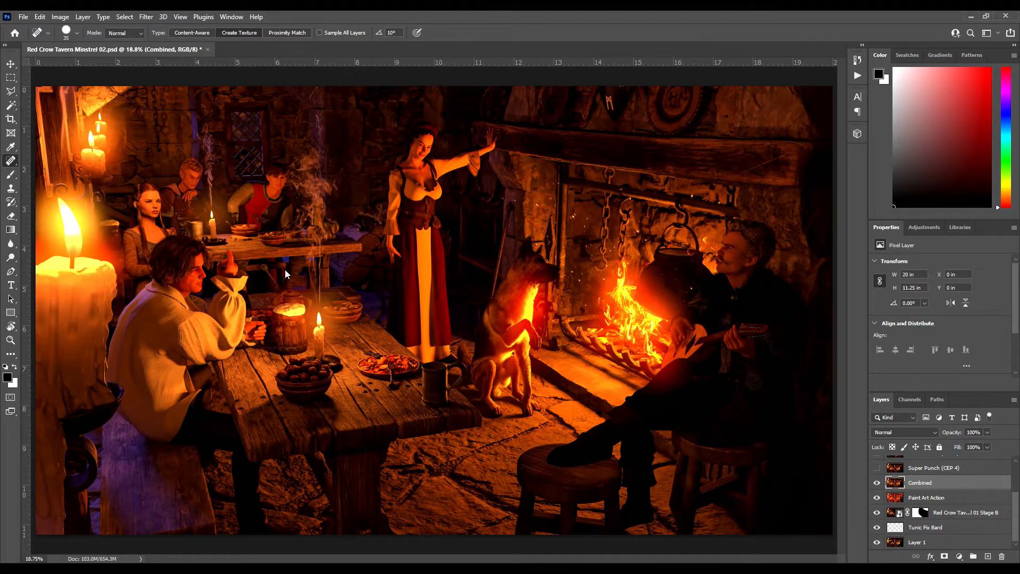
{"action": "mouse_move", "coordinate": [153, 240]}
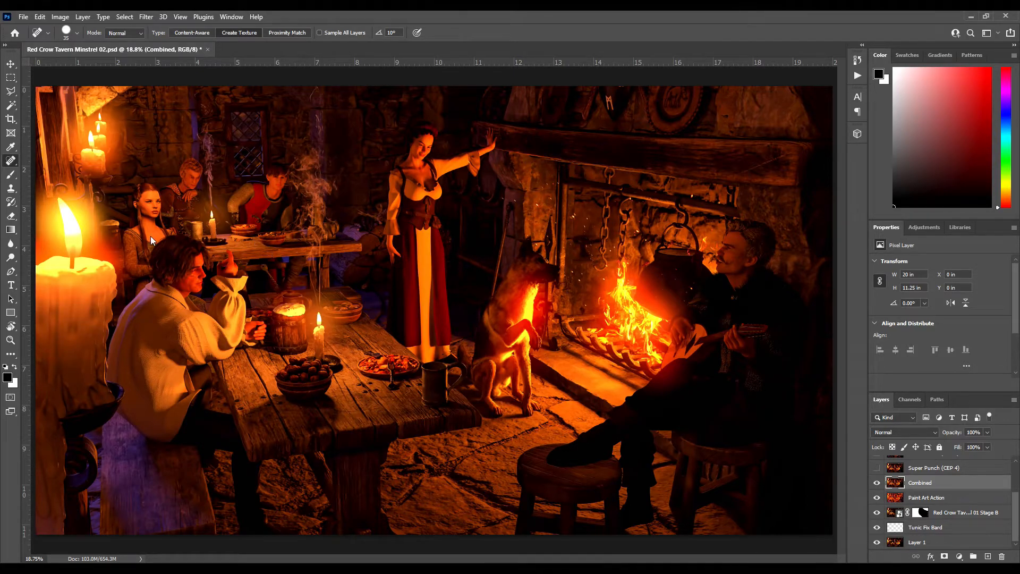
{"action": "mouse_move", "coordinate": [197, 249]}
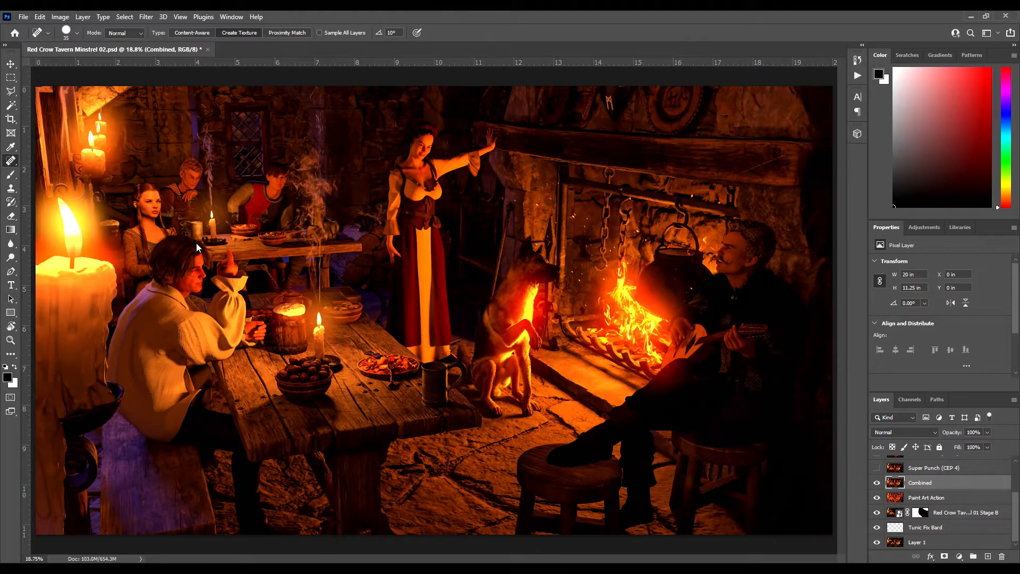
{"action": "mouse_move", "coordinate": [227, 238]}
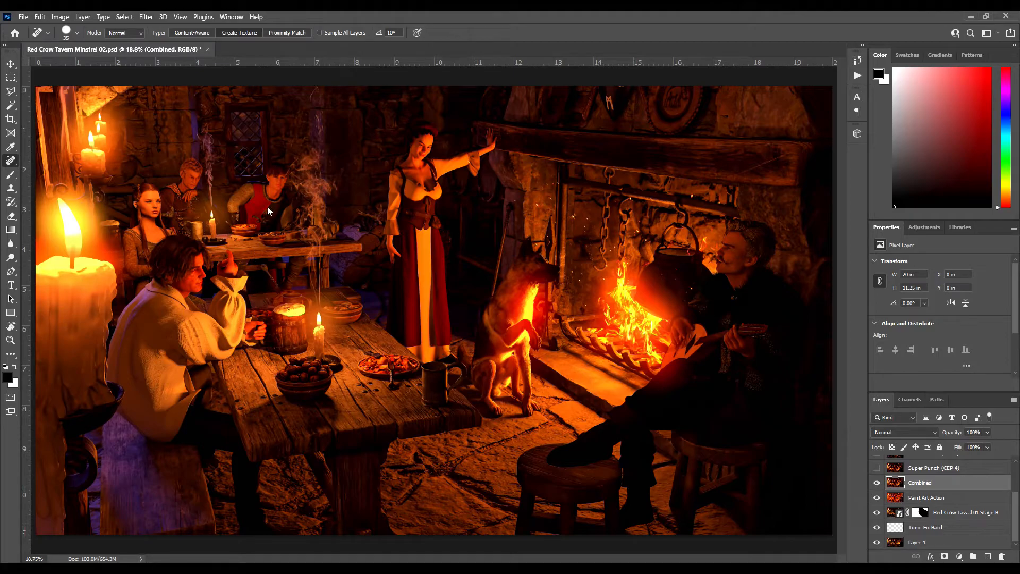
{"action": "mouse_move", "coordinate": [277, 223]}
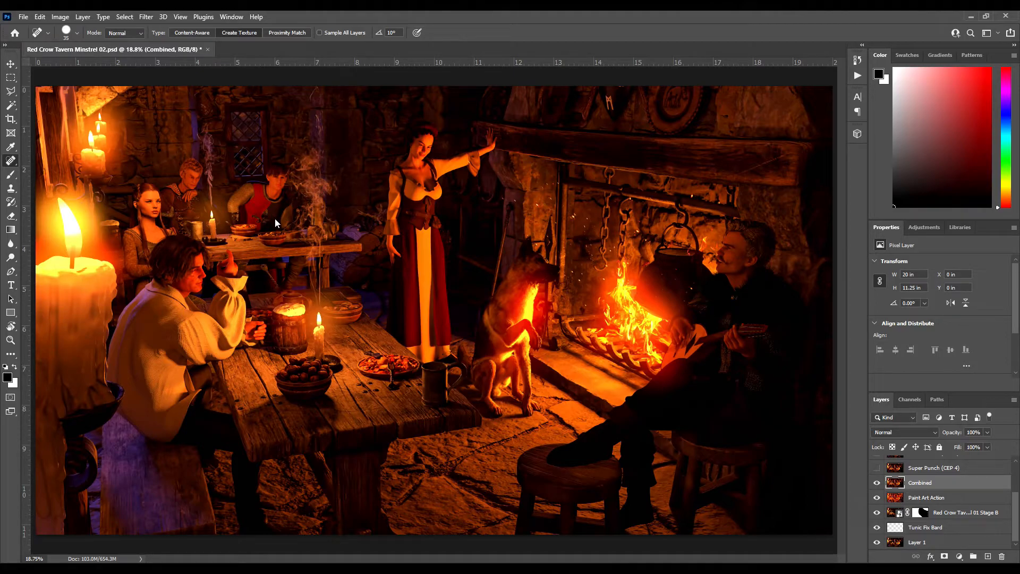
{"action": "mouse_move", "coordinate": [281, 219]}
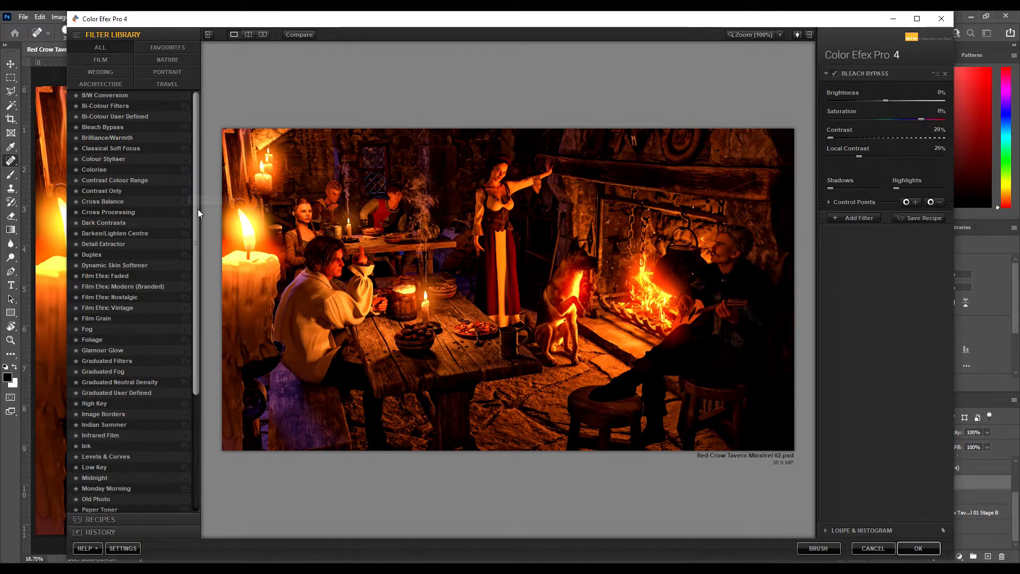
{"action": "scroll", "scroll_direction": "down", "scroll_amount": 3}
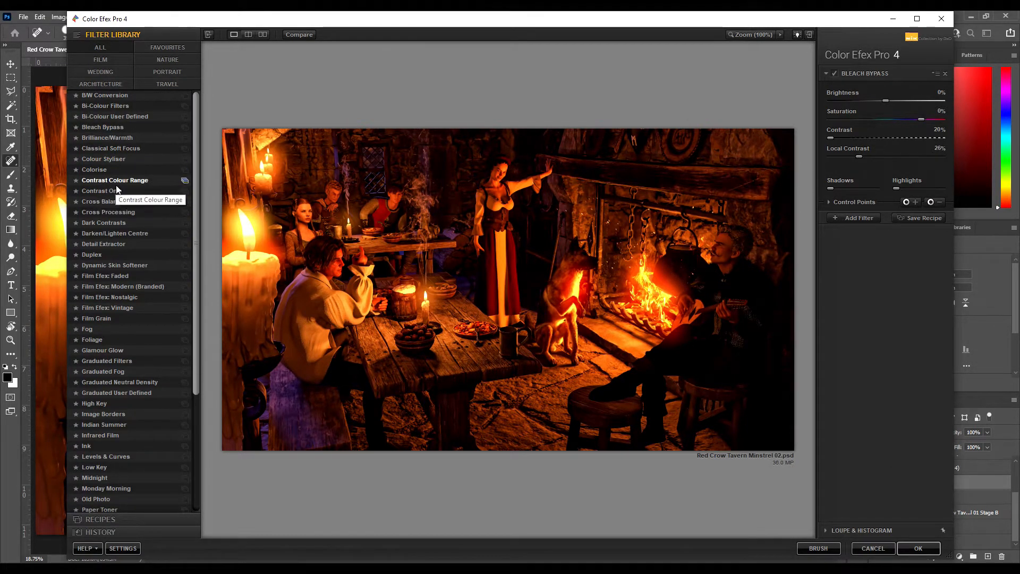
{"action": "mouse_move", "coordinate": [91, 255]}
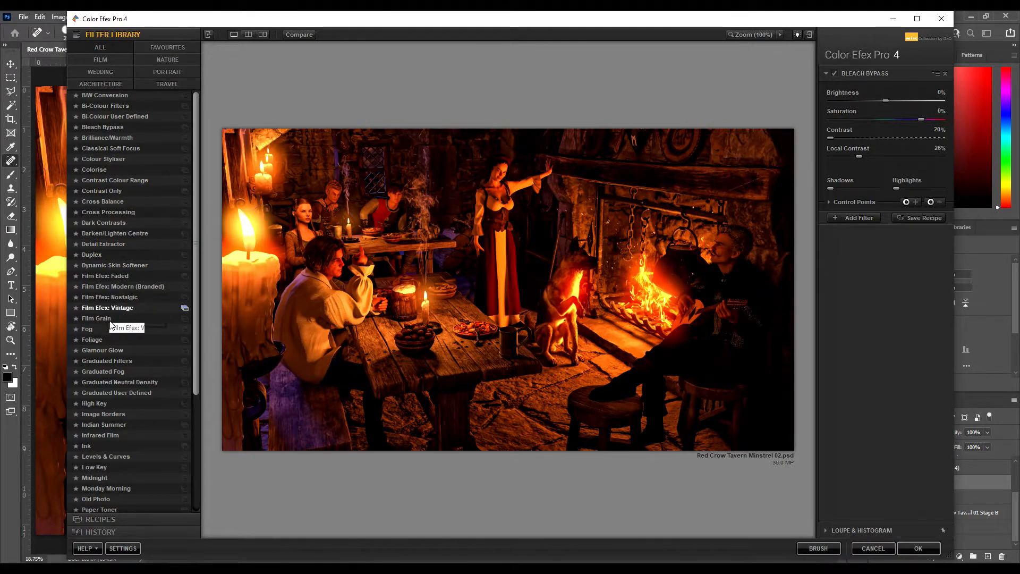
{"action": "mouse_move", "coordinate": [109, 471]}
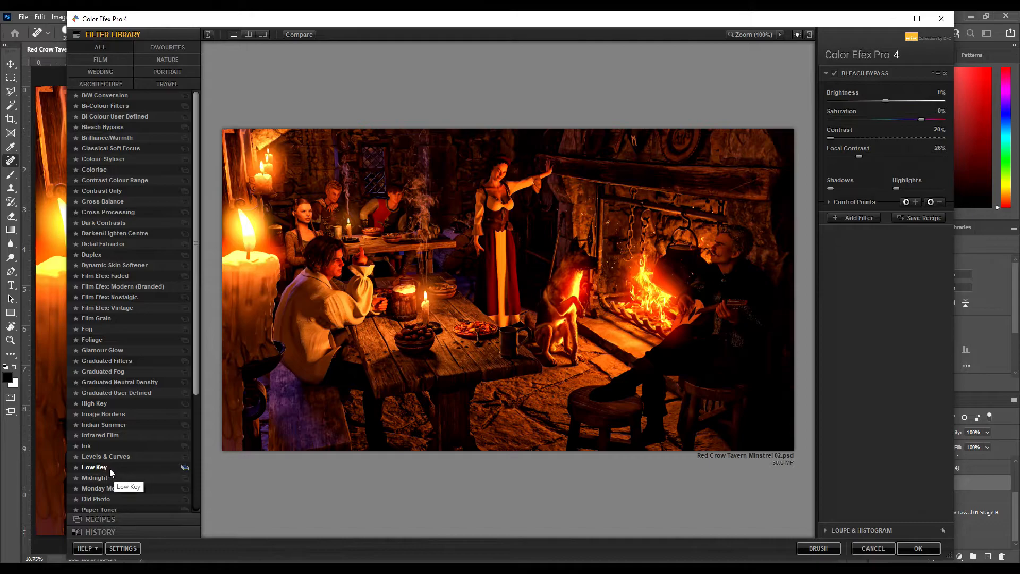
{"action": "mouse_move", "coordinate": [138, 76]}
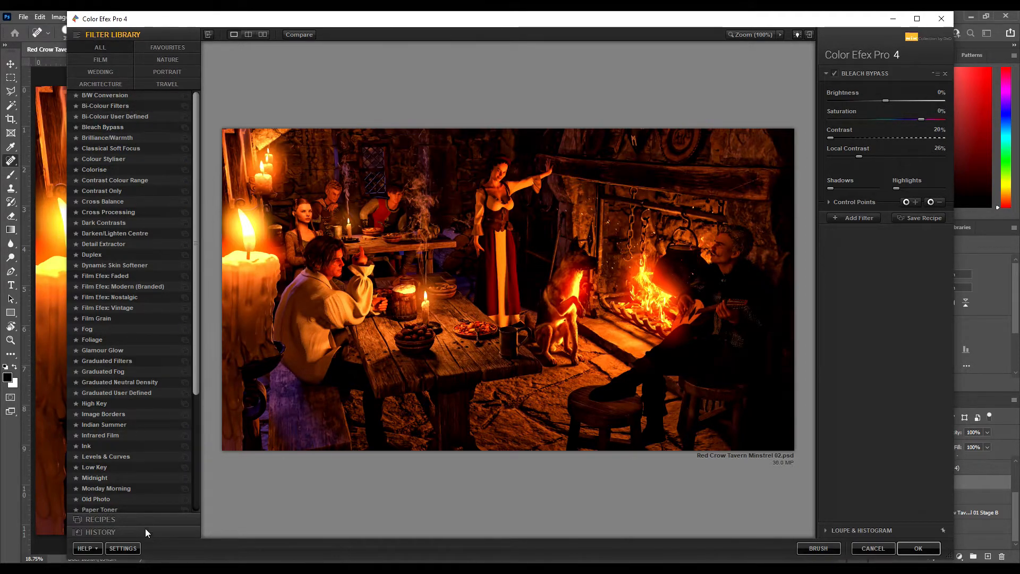
{"action": "mouse_move", "coordinate": [164, 229]}
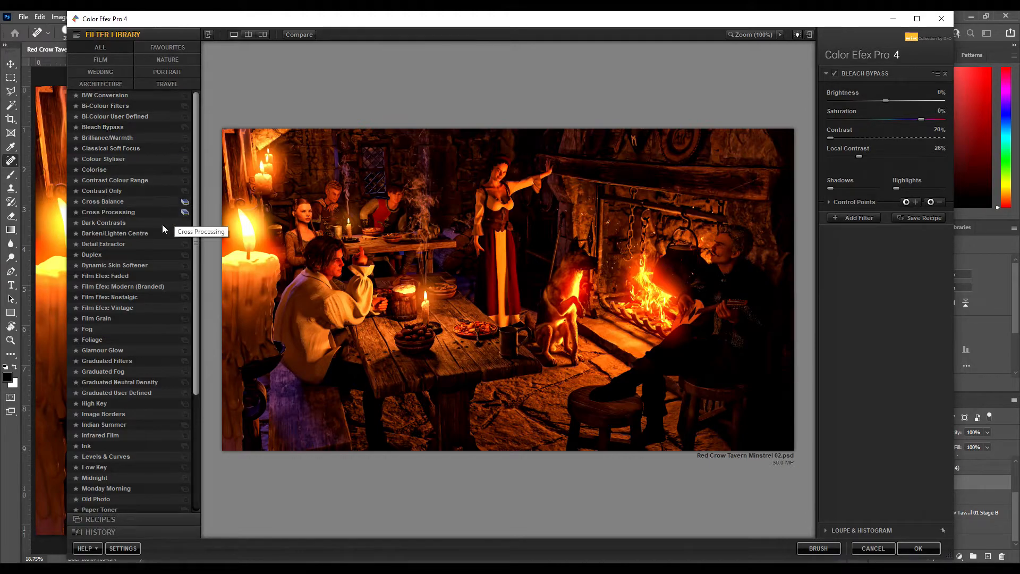
{"action": "mouse_move", "coordinate": [102, 202]}
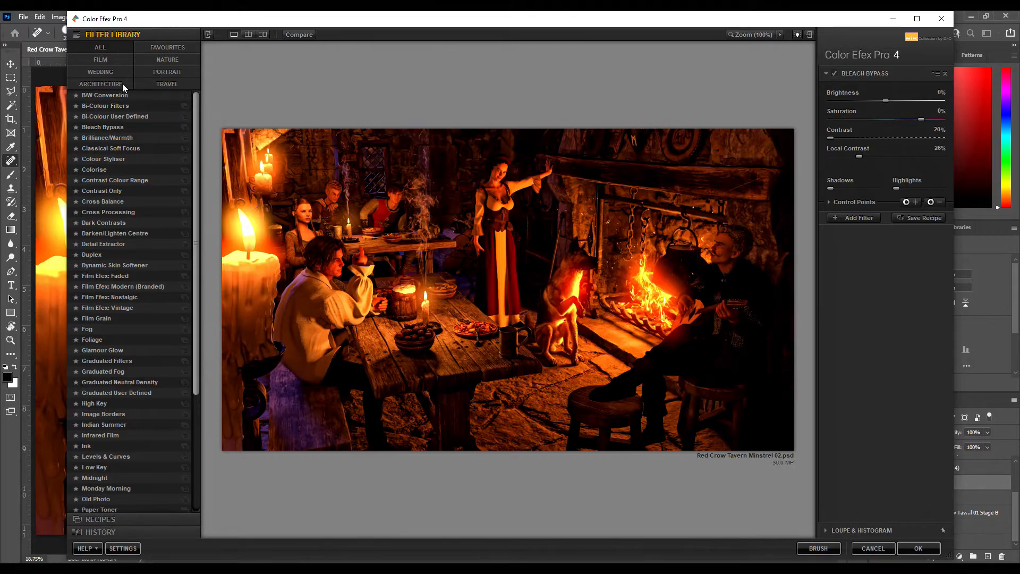
{"action": "mouse_move", "coordinate": [96, 506]}
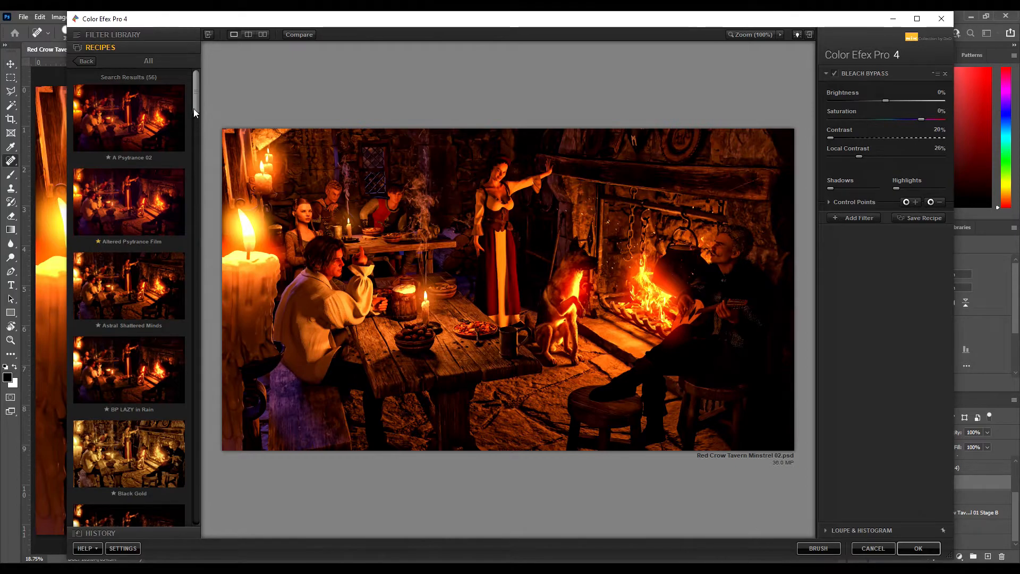
Step: Maximize the Color Efex window and apply the Super Punch recipe from the Recipes list
{"action": "scroll", "scroll_direction": "down", "scroll_amount": 3}
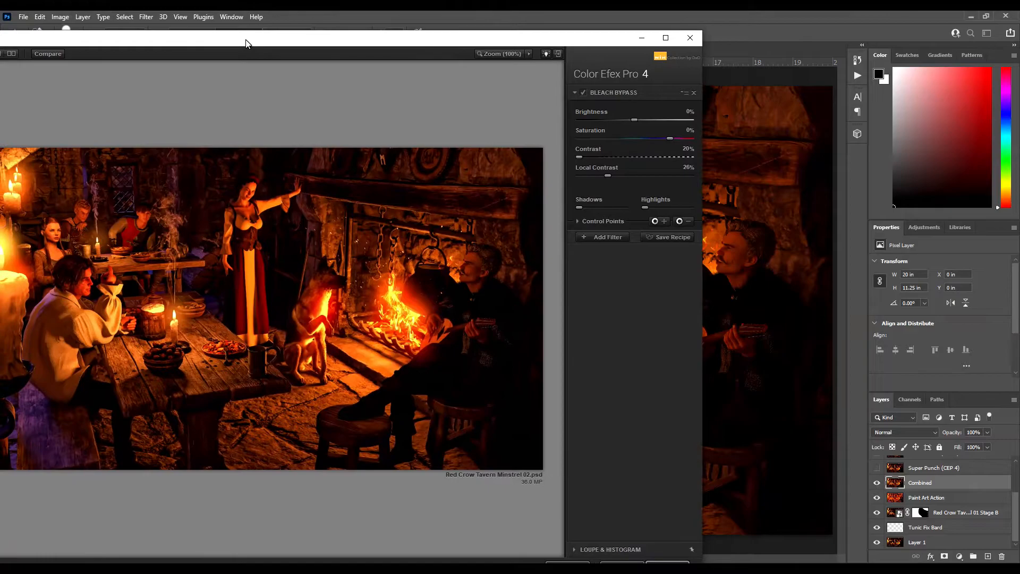
{"action": "left_click", "coordinate": [665, 38]}
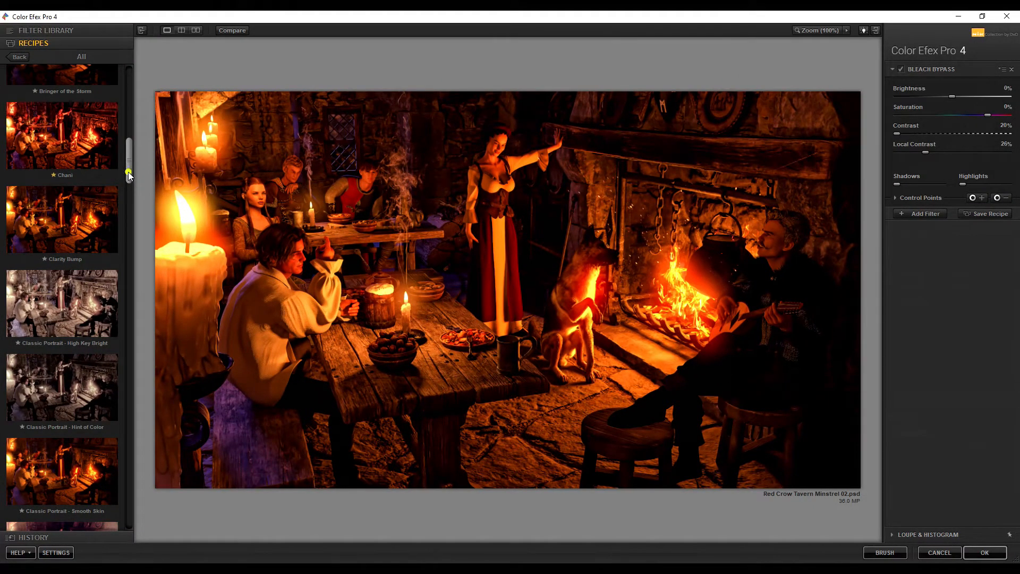
{"action": "scroll", "scroll_direction": "down", "scroll_amount": 3}
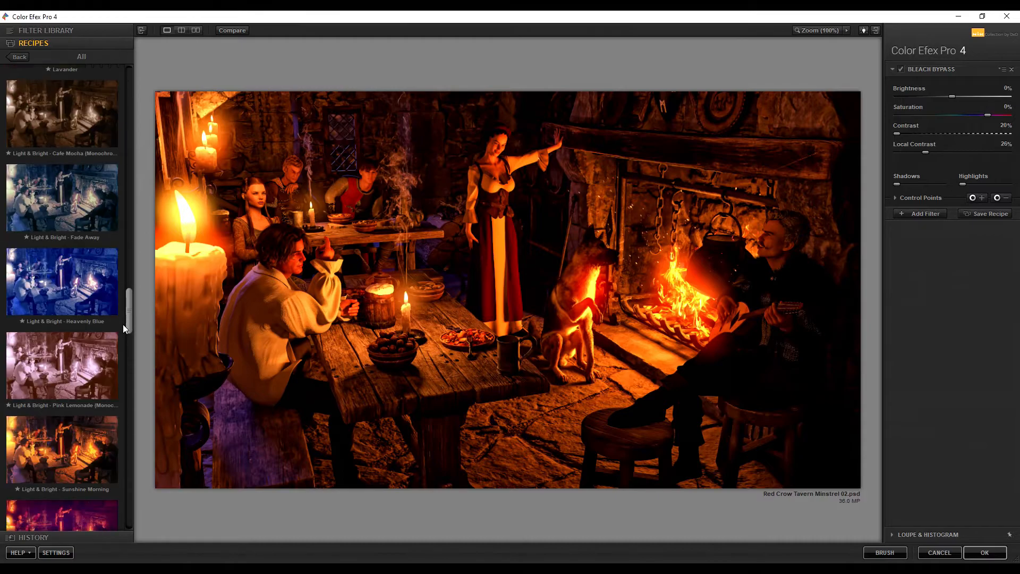
{"action": "scroll", "scroll_direction": "down", "scroll_amount": 3}
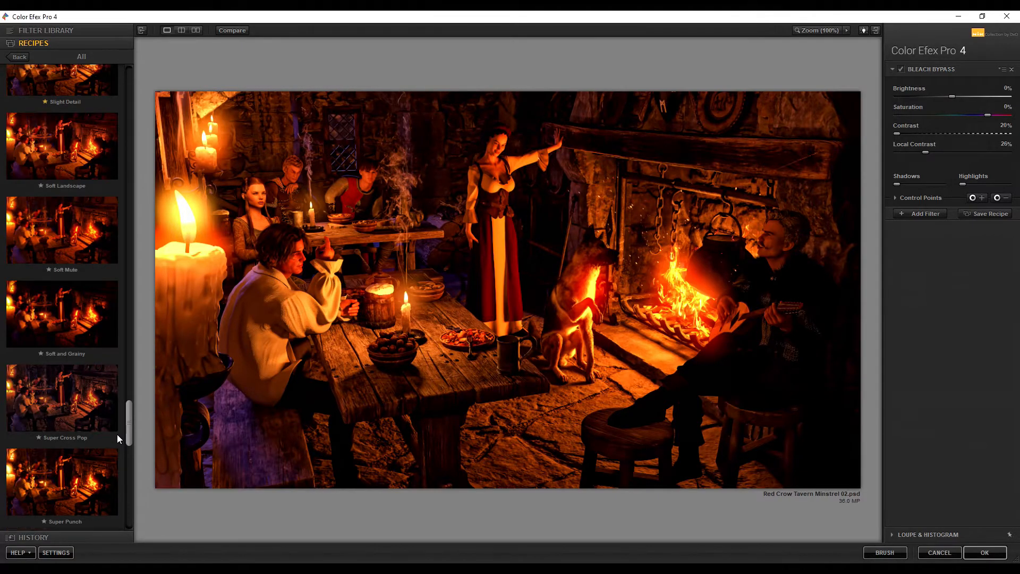
{"action": "scroll", "scroll_direction": "down", "scroll_amount": 3}
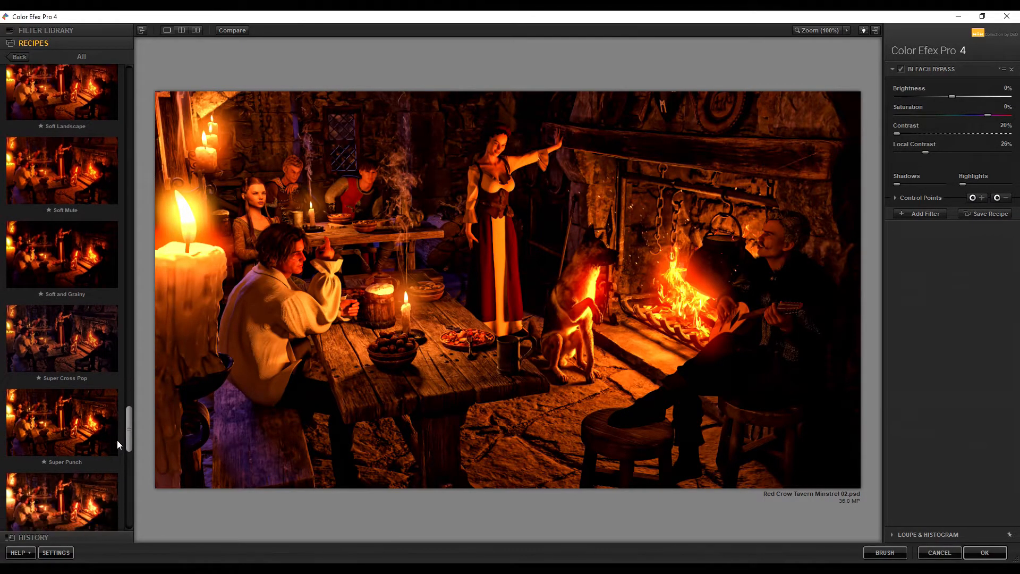
{"action": "left_click", "coordinate": [62, 422]}
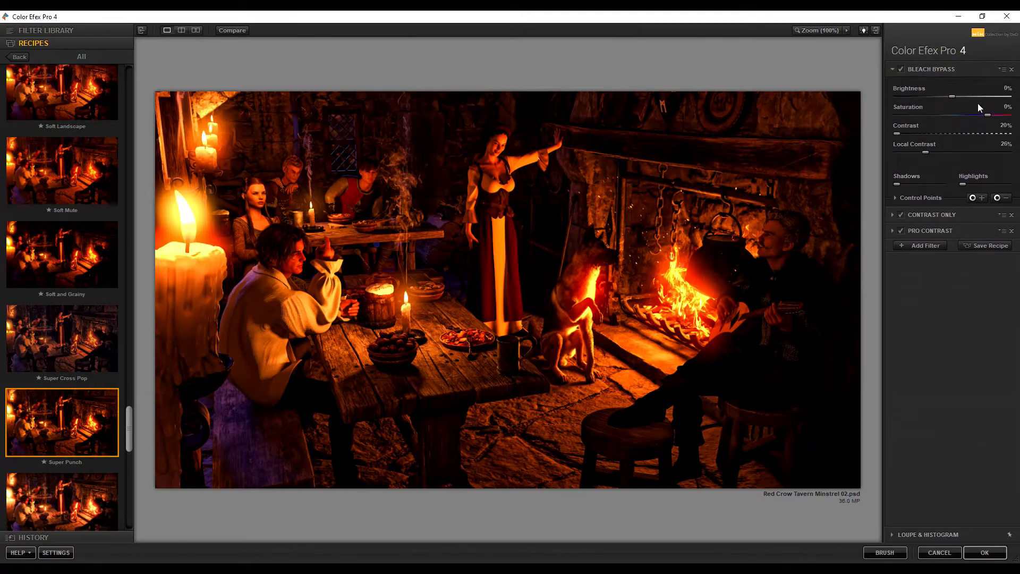
{"action": "mouse_move", "coordinate": [950, 98]}
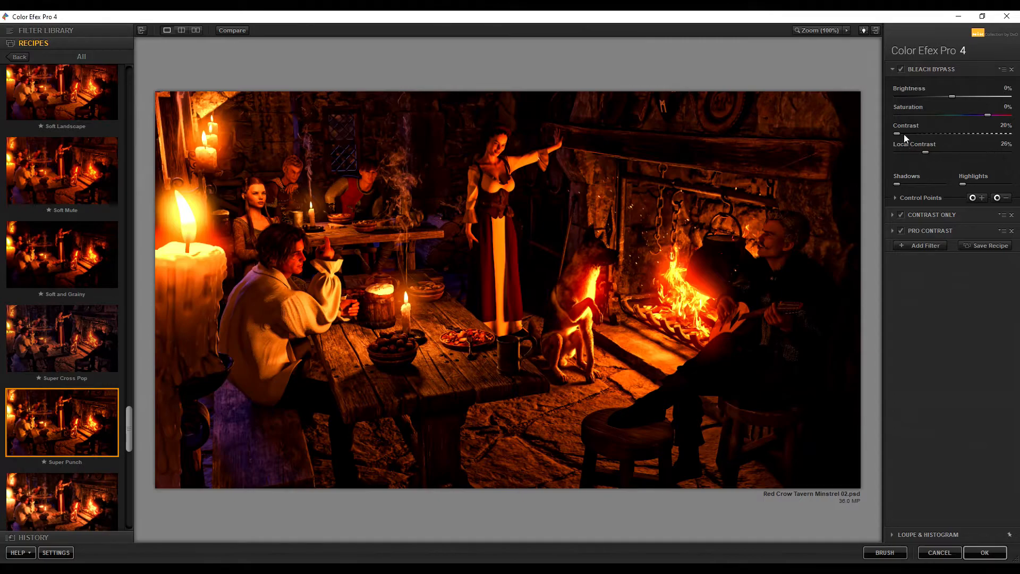
{"action": "mouse_move", "coordinate": [964, 90]}
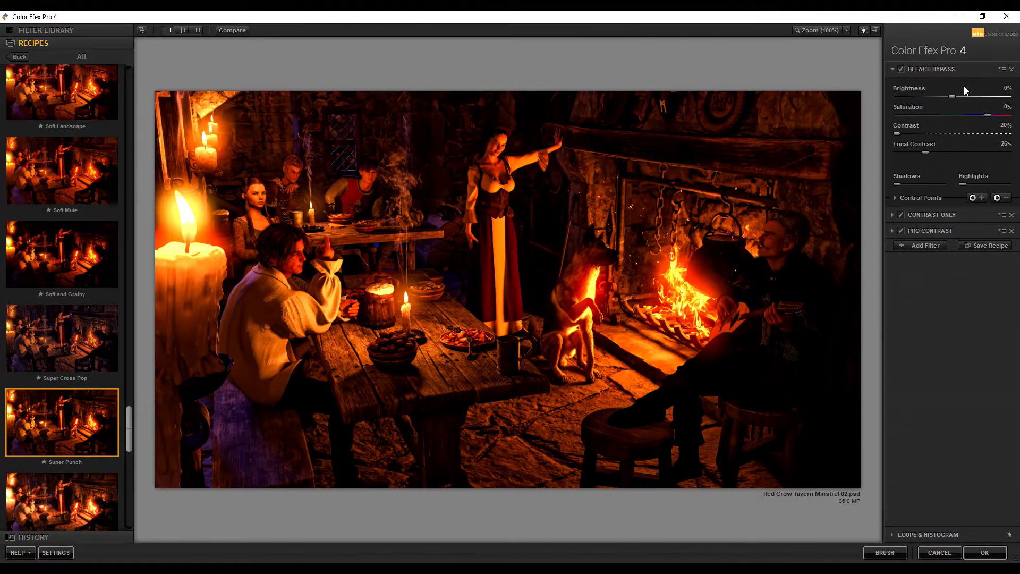
{"action": "mouse_move", "coordinate": [901, 69]}
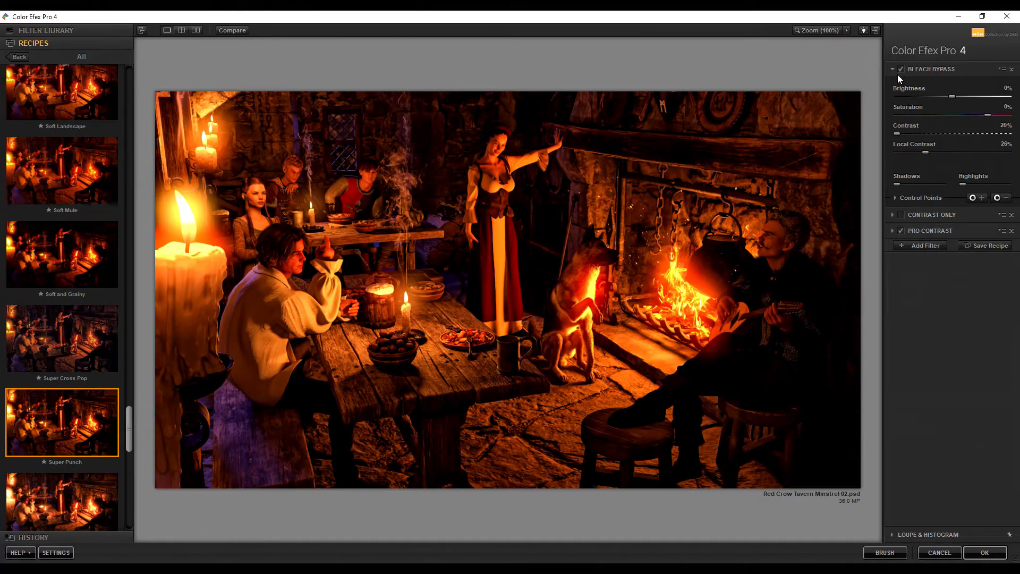
{"action": "left_click", "coordinate": [900, 69]}
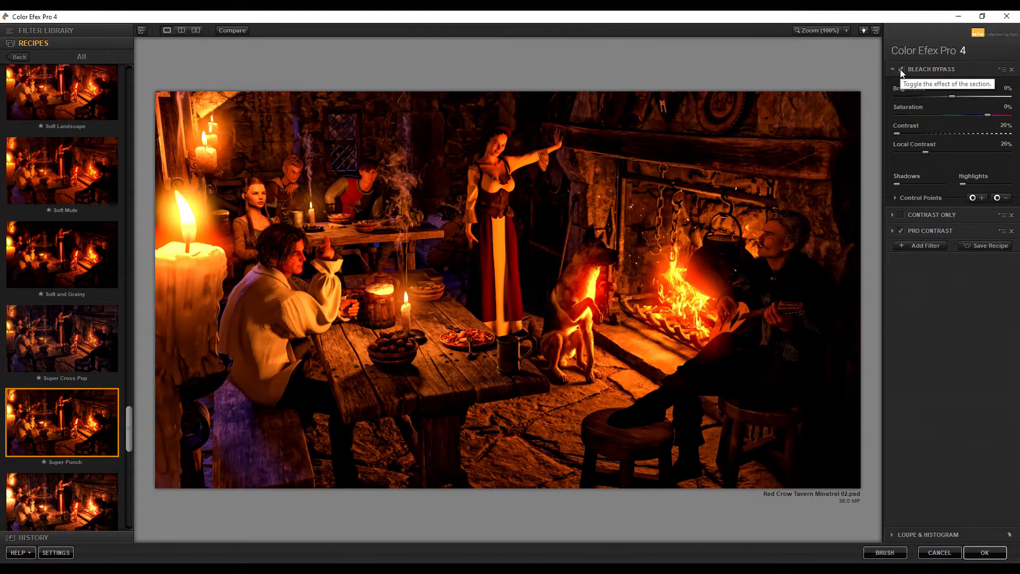
{"action": "left_click", "coordinate": [901, 69]}
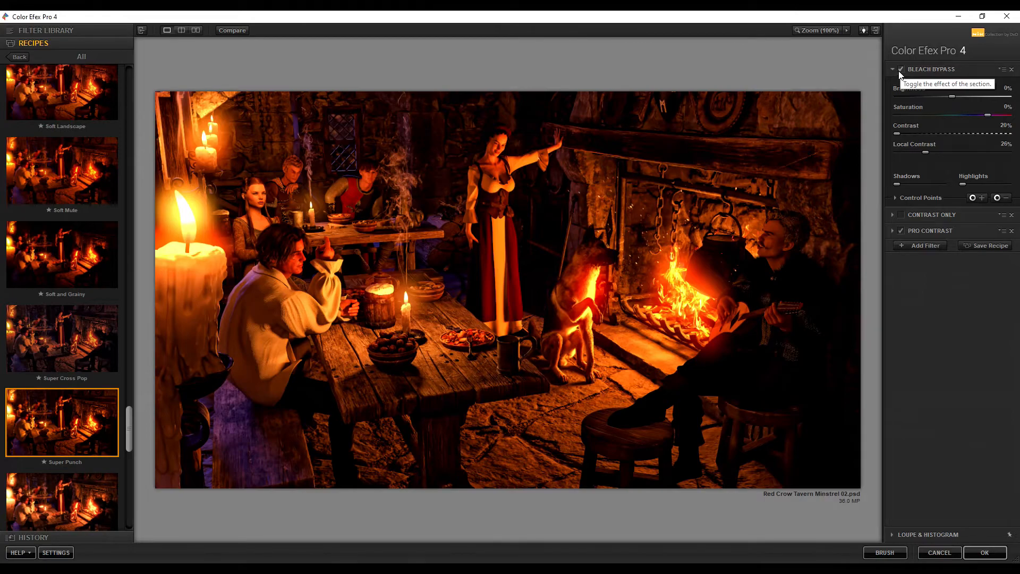
{"action": "left_click", "coordinate": [901, 69]}
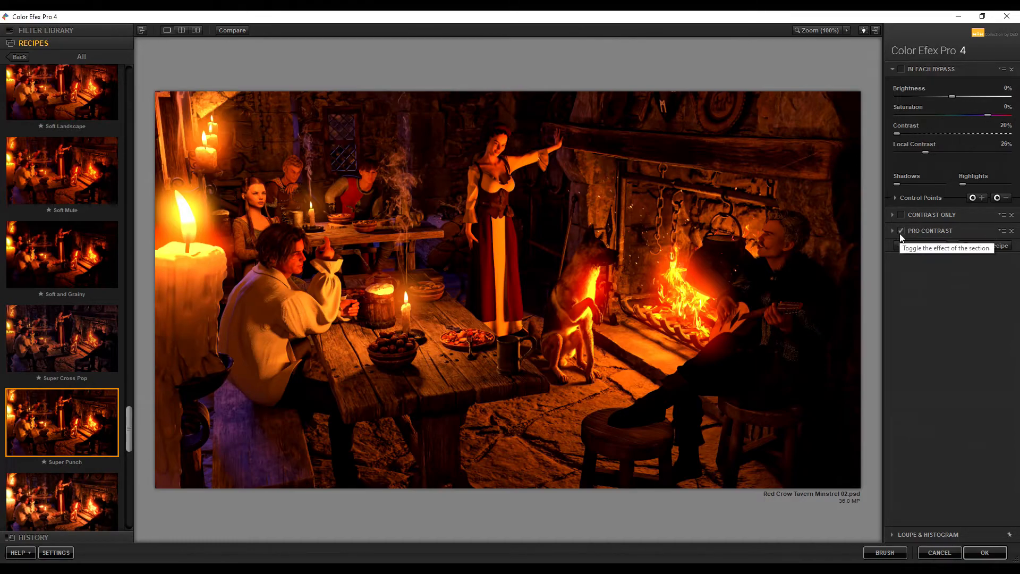
{"action": "left_click", "coordinate": [901, 230]}
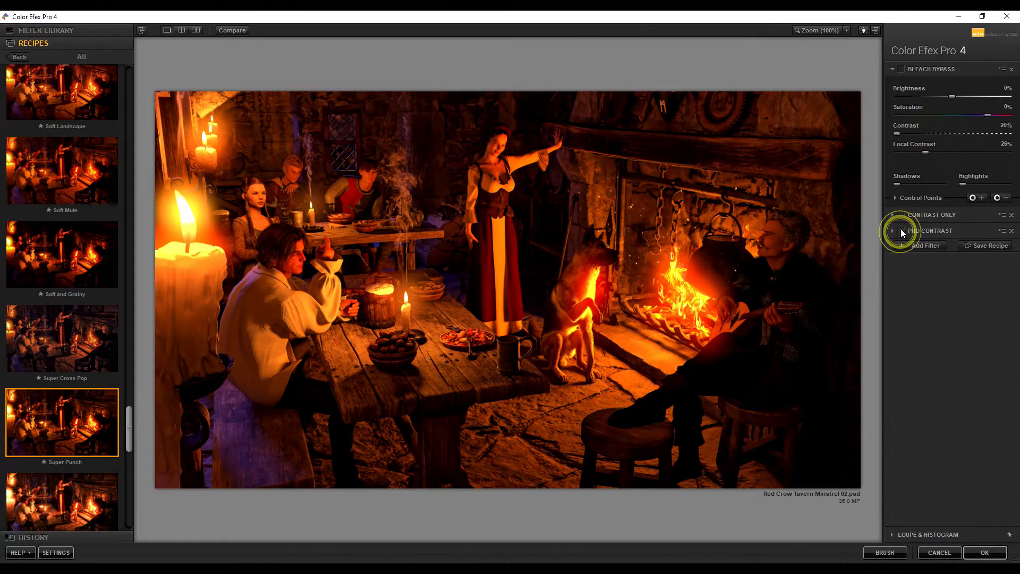
{"action": "left_click", "coordinate": [901, 214]}
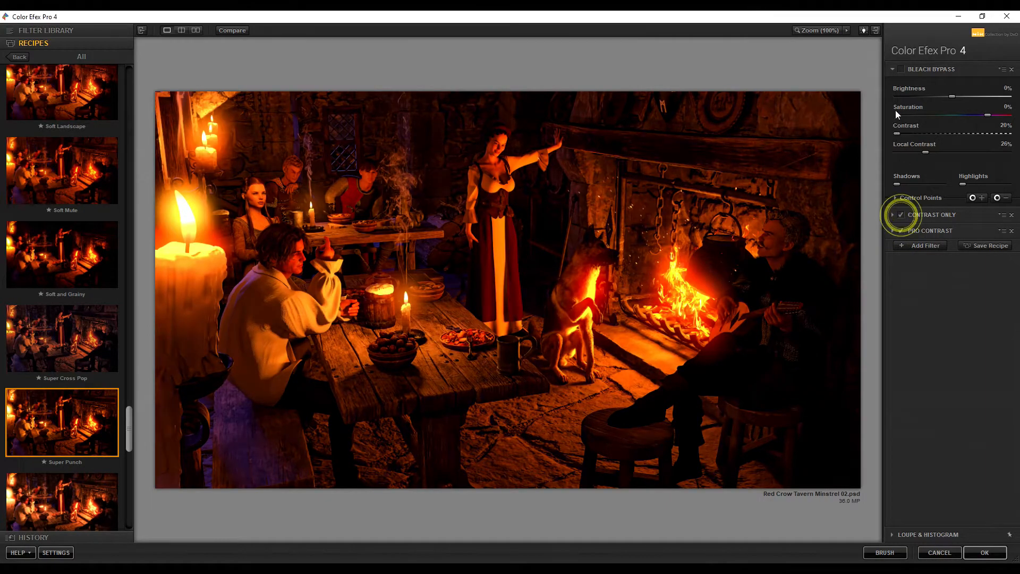
{"action": "left_click", "coordinate": [901, 69]}
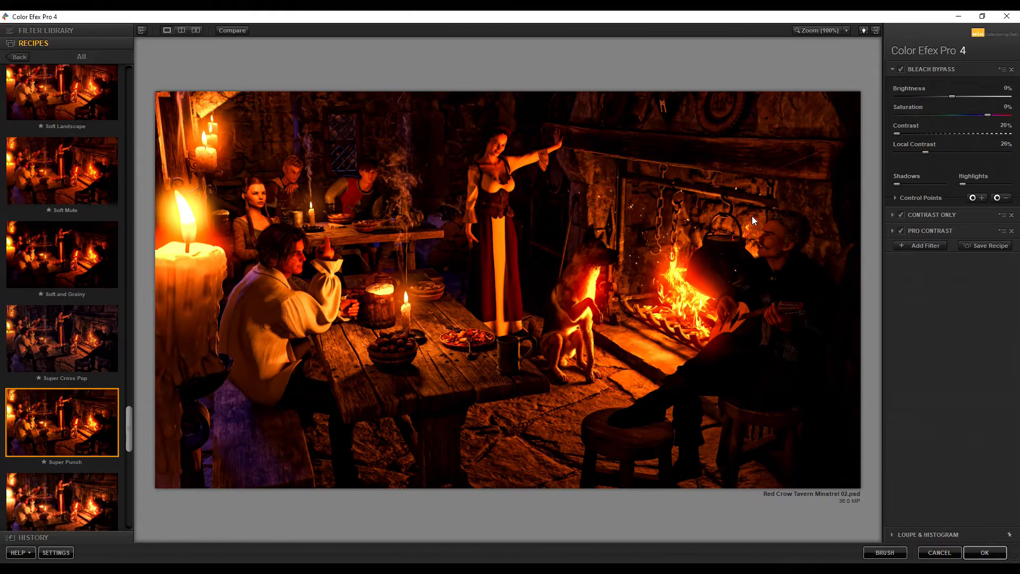
{"action": "mouse_move", "coordinate": [925, 507]}
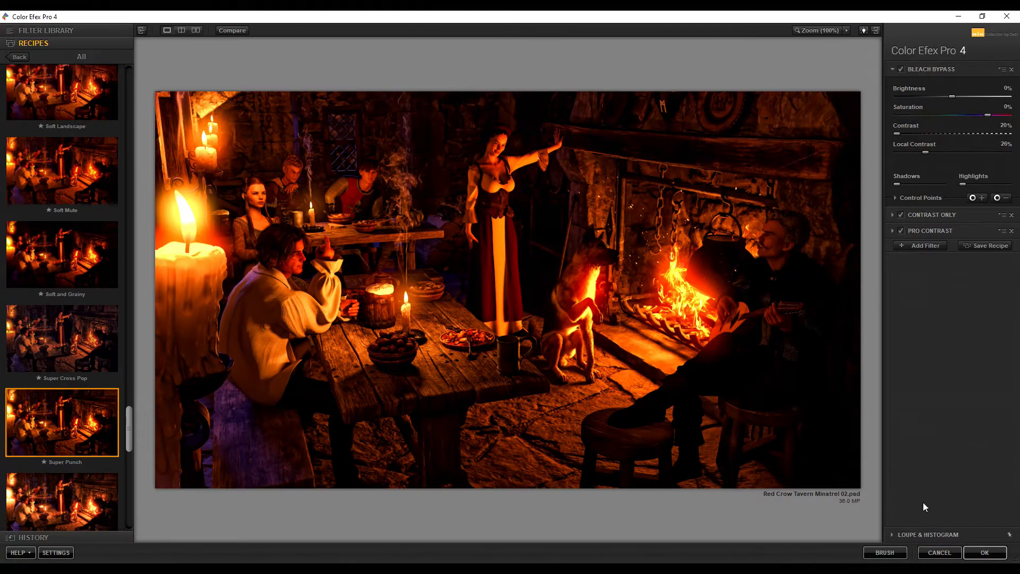
{"action": "mouse_move", "coordinate": [967, 423]}
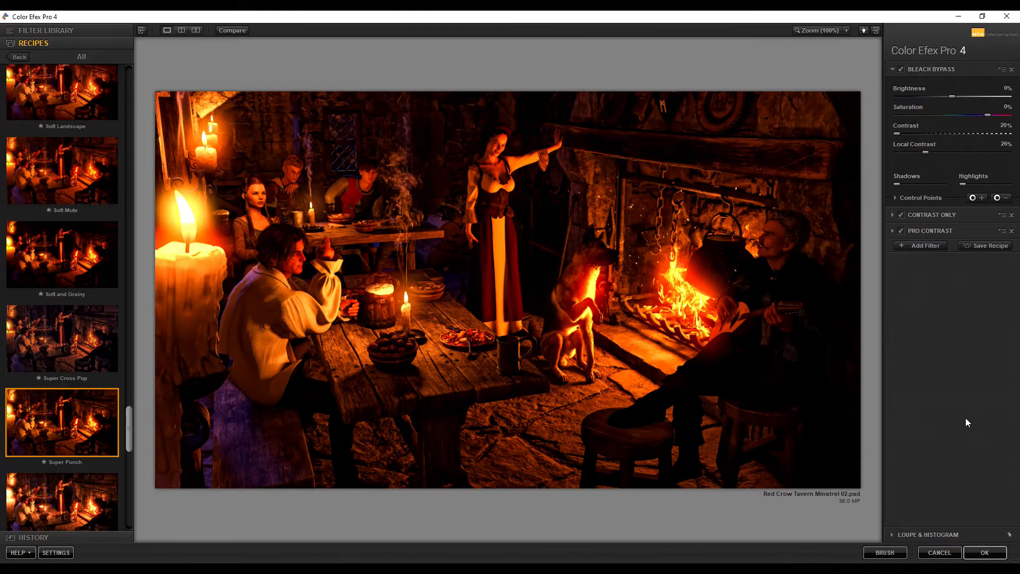
{"action": "mouse_move", "coordinate": [986, 557]}
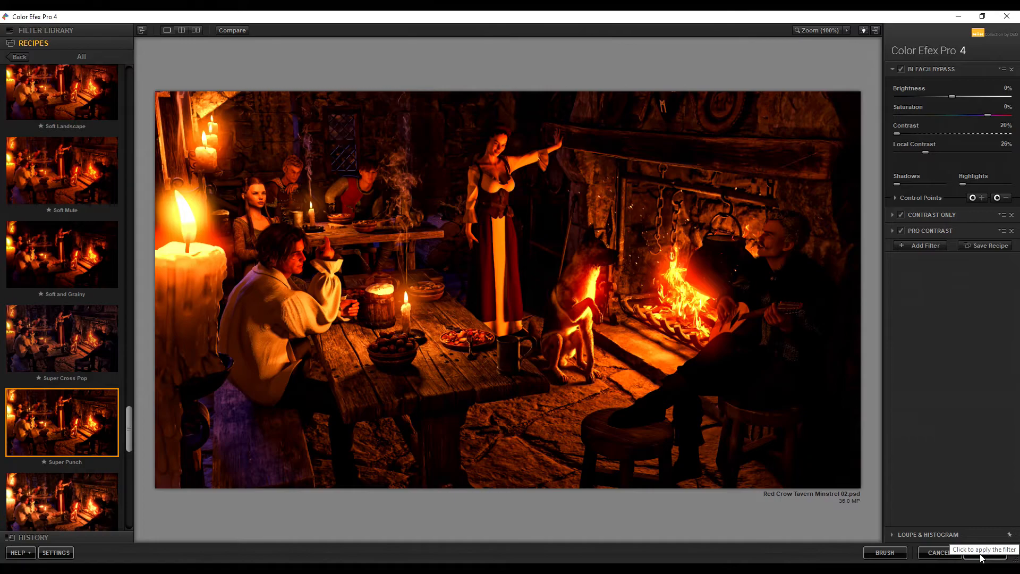
{"action": "mouse_move", "coordinate": [993, 533]}
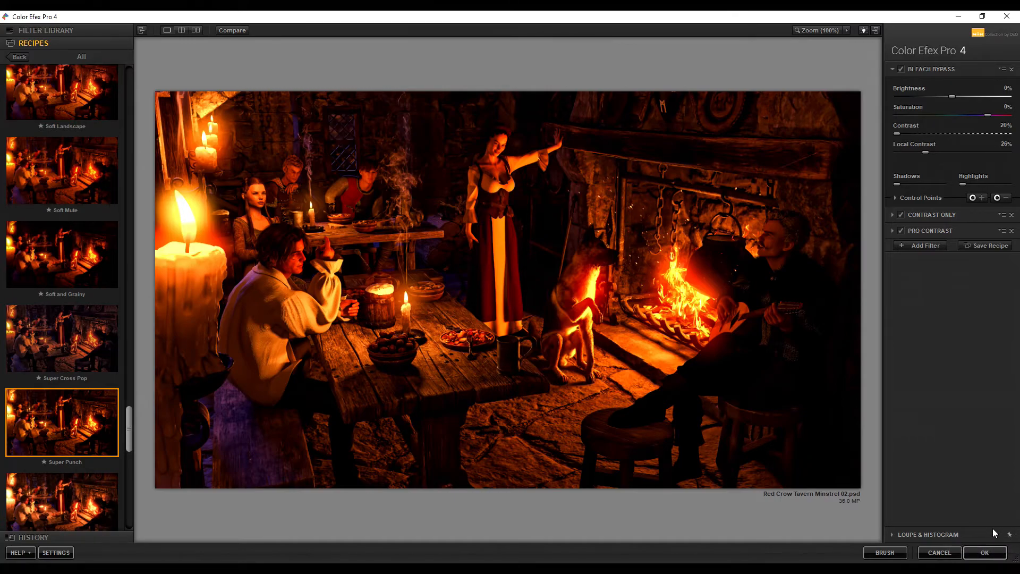
{"action": "mouse_move", "coordinate": [978, 556]}
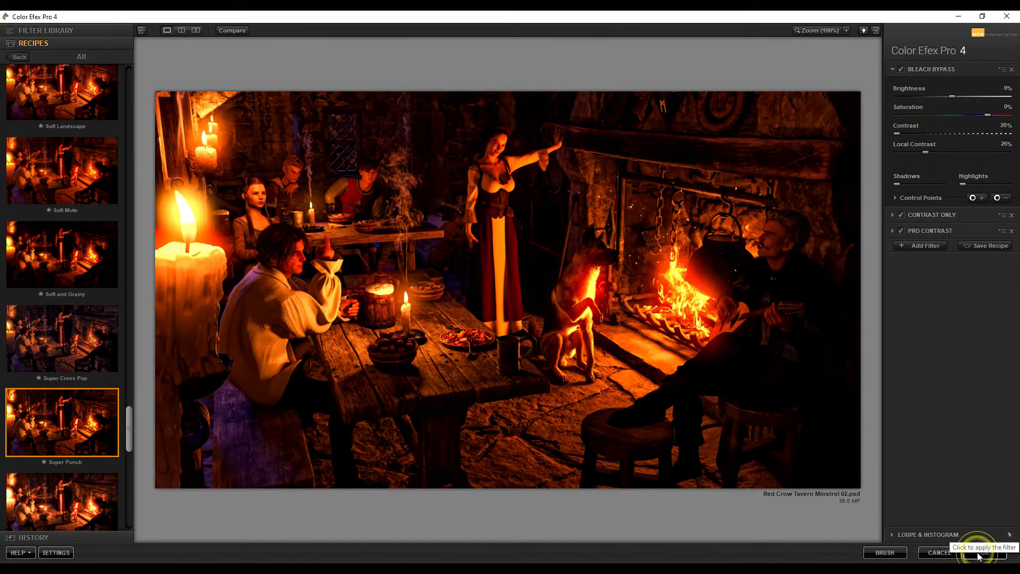
Step: Confirm with OK so the Super Punch stack returns to Photoshop as a new layer
{"action": "left_click", "coordinate": [977, 555]}
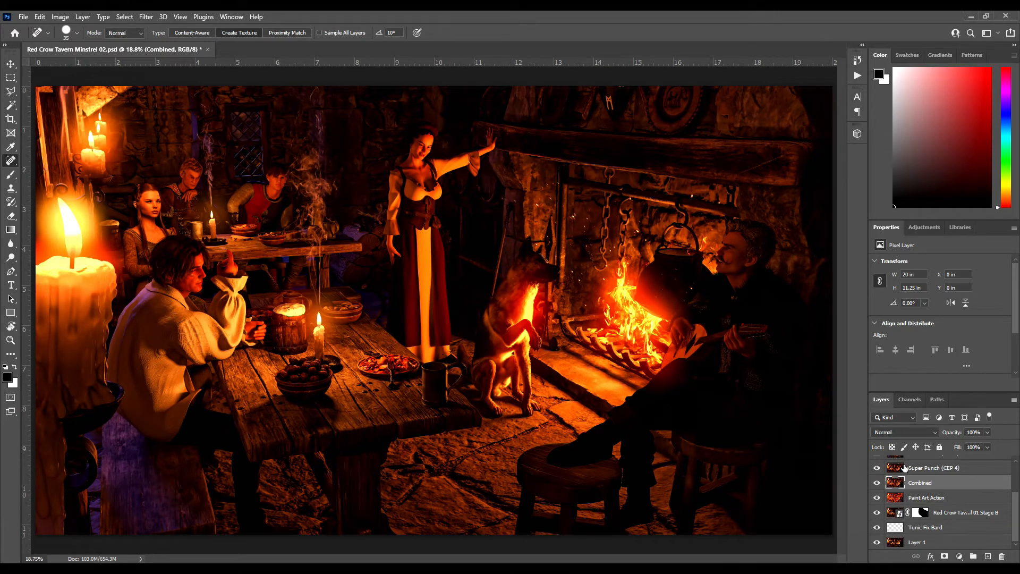
{"action": "left_click", "coordinate": [876, 468]}
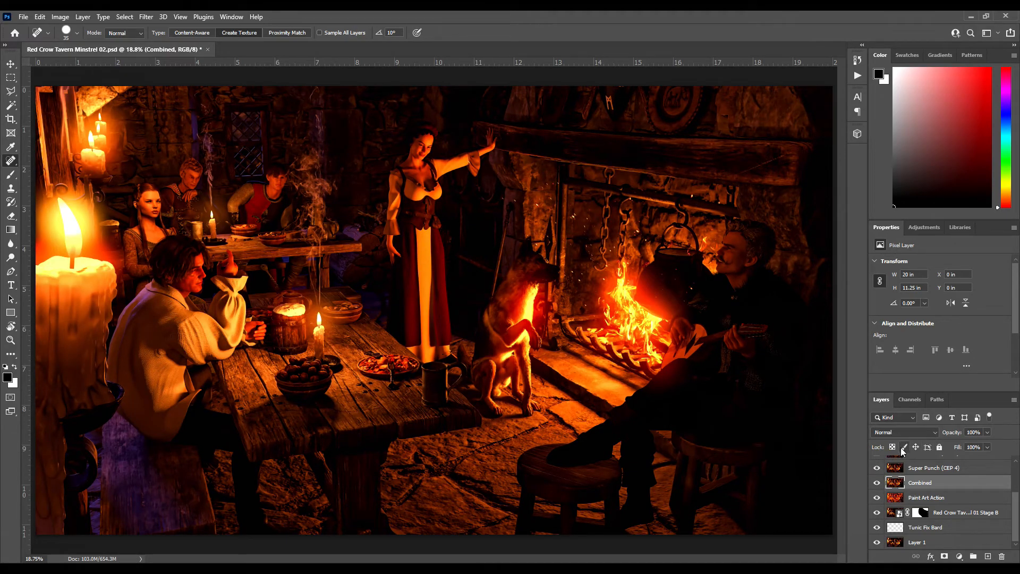
{"action": "mouse_move", "coordinate": [1011, 494]}
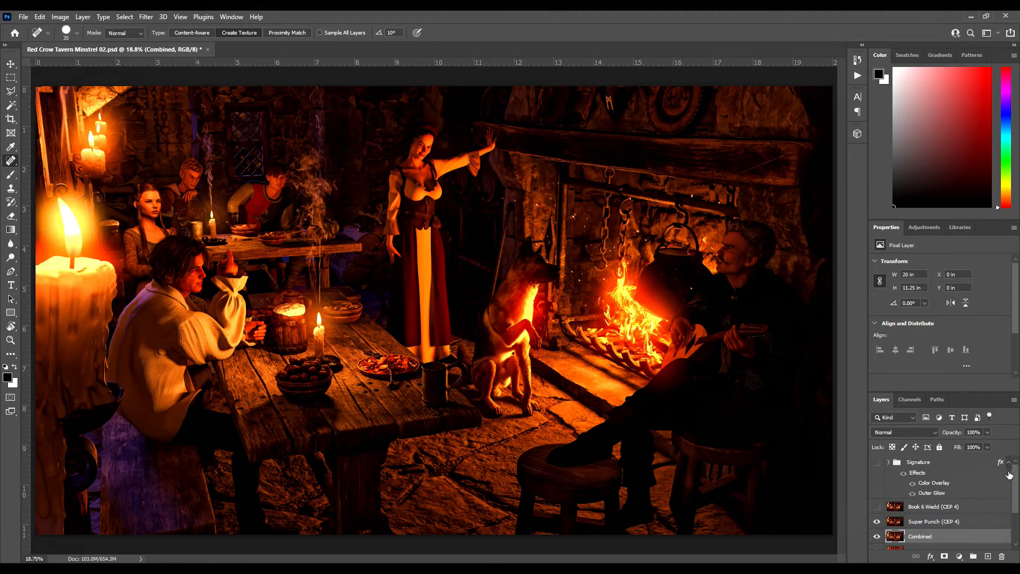
{"action": "left_click", "coordinate": [947, 506]}
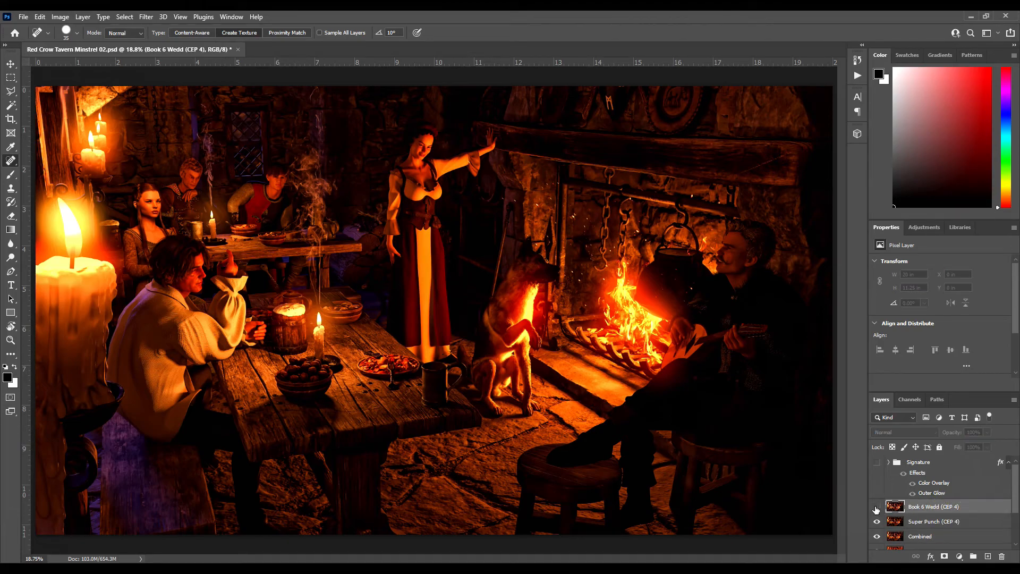
{"action": "left_click", "coordinate": [875, 505]}
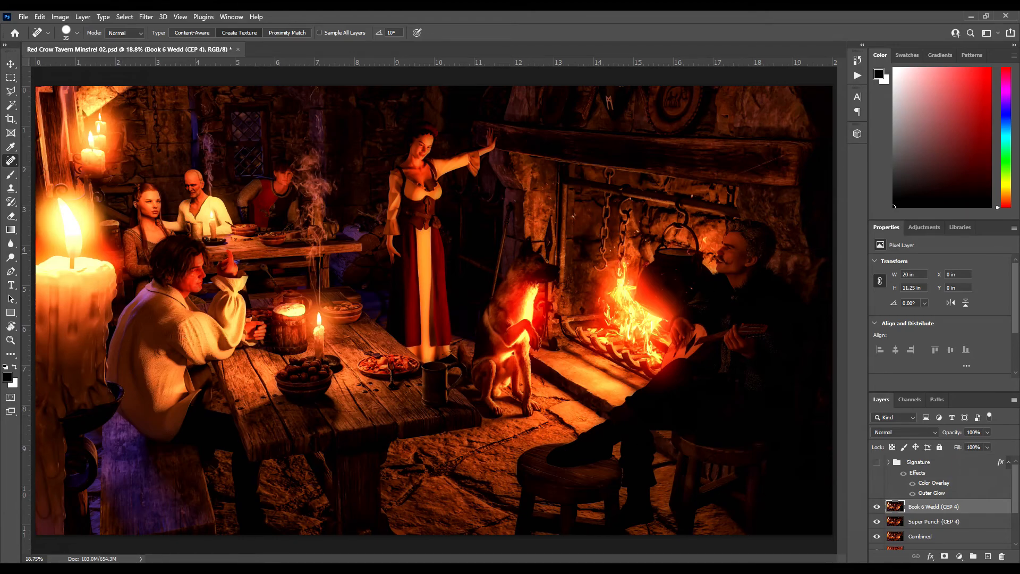
{"action": "mouse_move", "coordinate": [273, 223]}
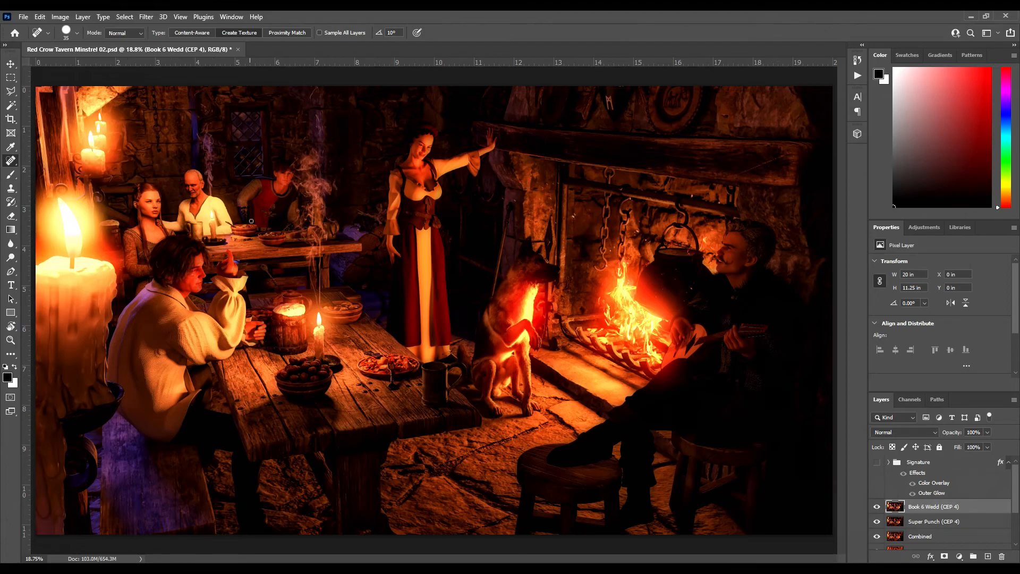
{"action": "left_click", "coordinate": [875, 506]}
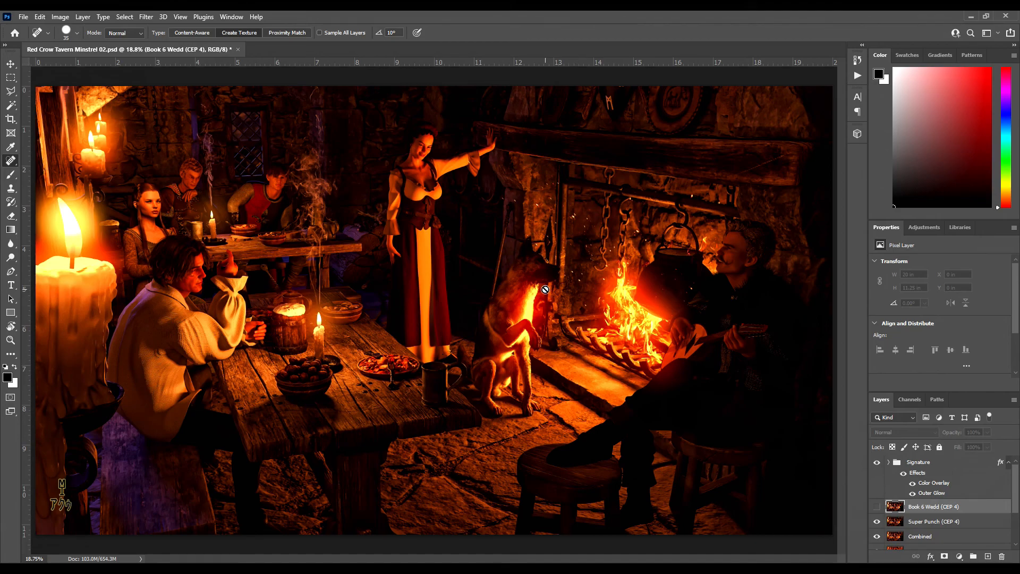
{"action": "mouse_move", "coordinate": [577, 319]}
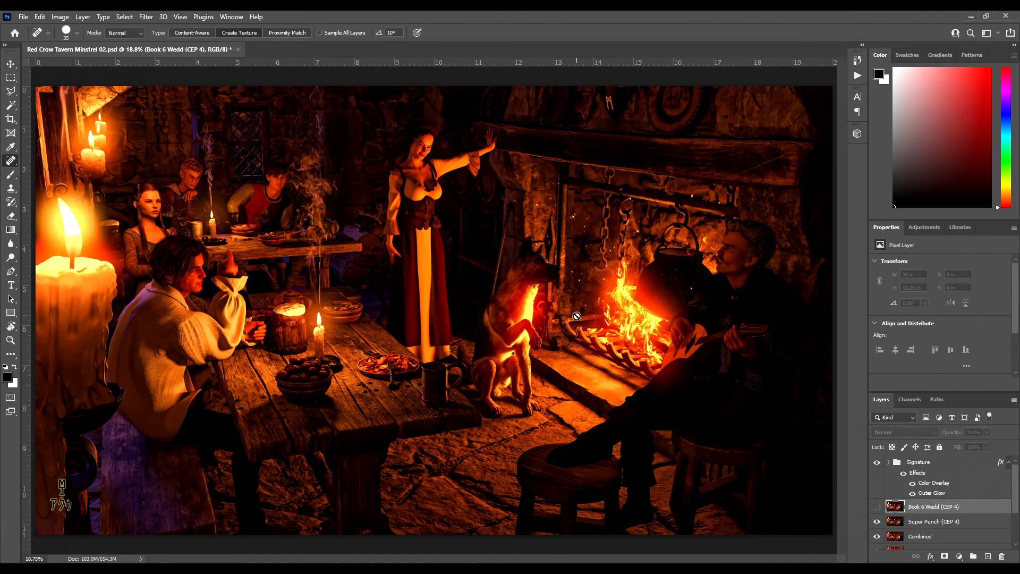
{"action": "mouse_move", "coordinate": [547, 326]}
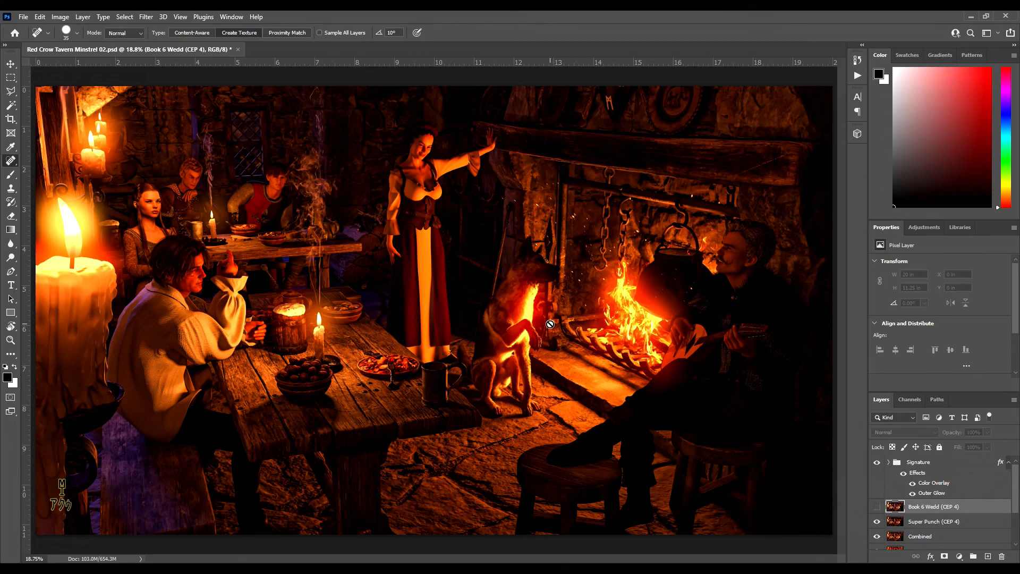